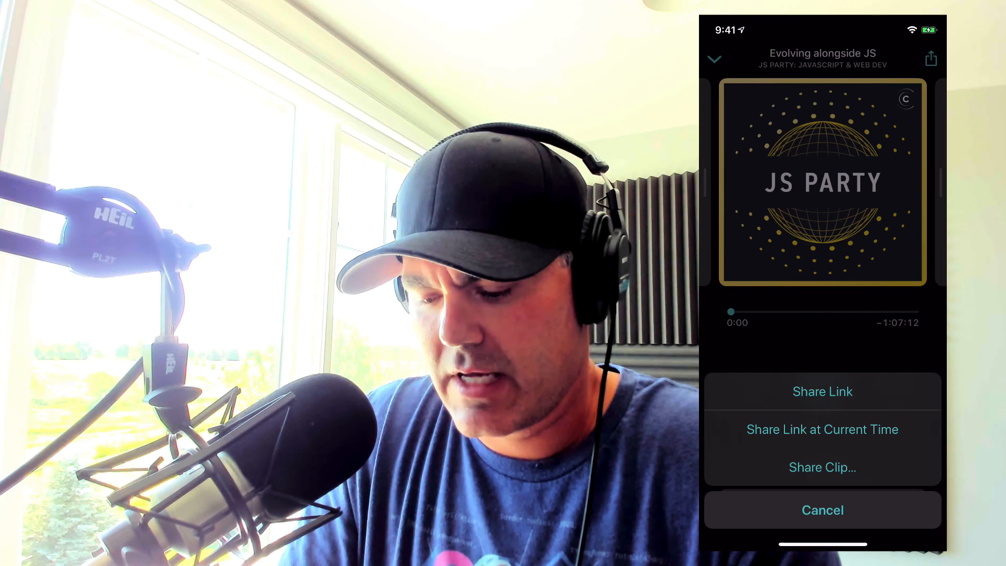
Trim an audio-only Overcast clip of the JS Party episode to 0:18 and continue.
left_click(822, 467)
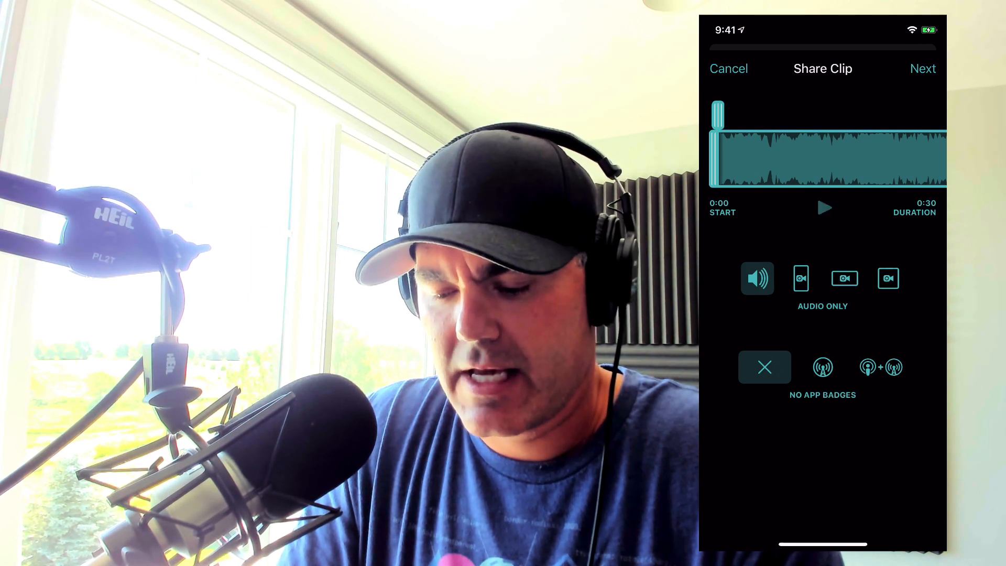
left_click(825, 208)
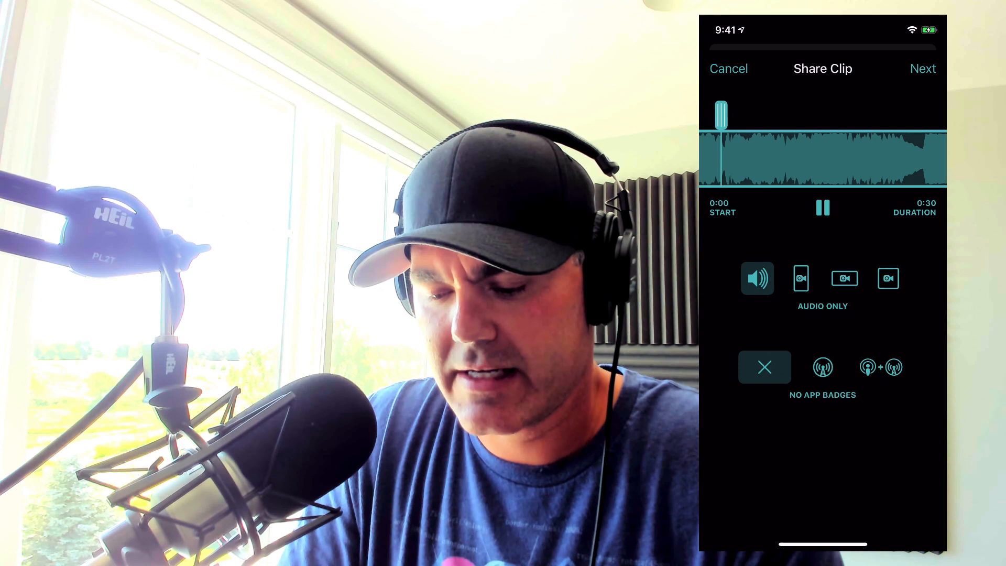
left_click_drag(720, 115, 751, 115)
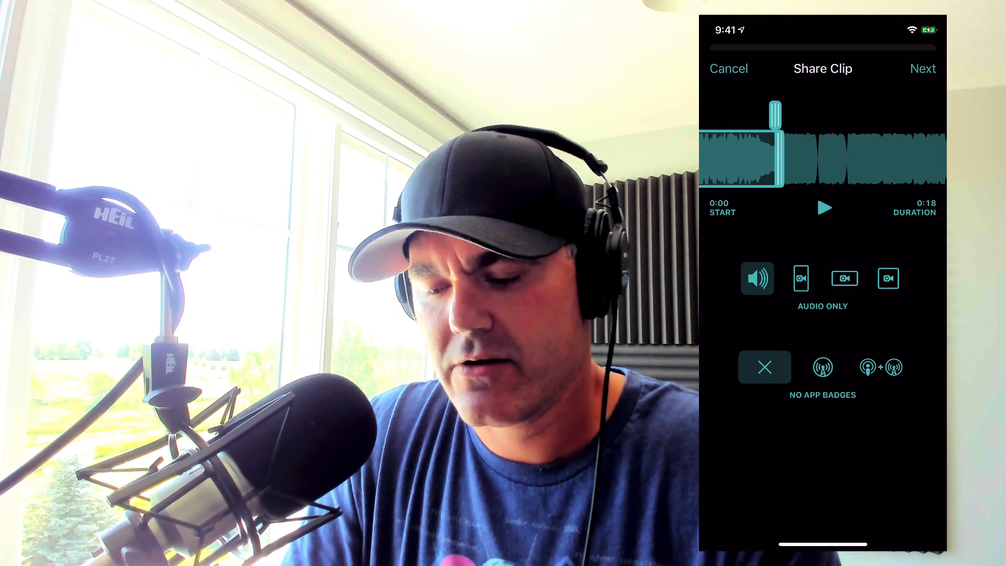
left_click(922, 68)
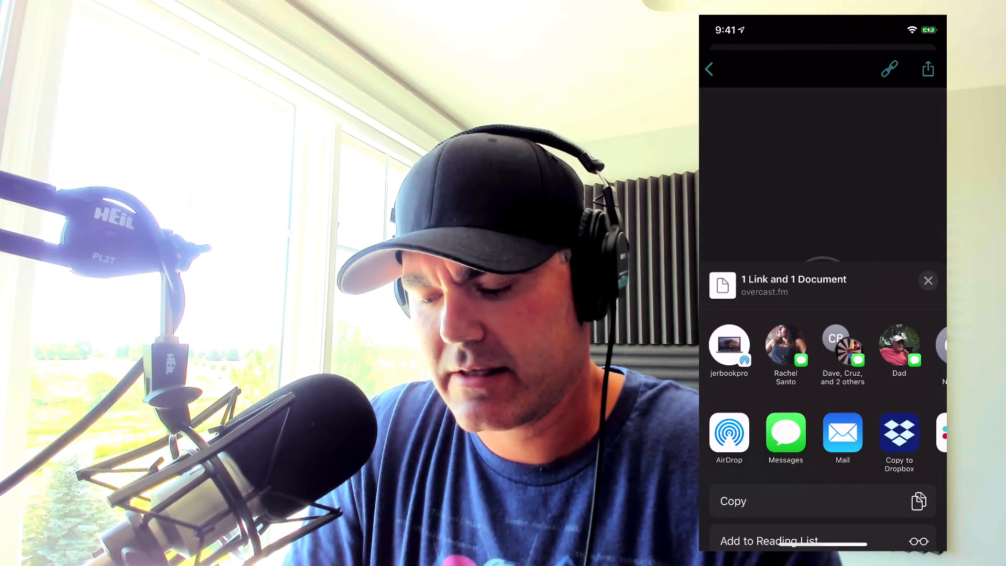
Copy the clip to Dropbox as Js1.m4a in the Promotion folder.
left_click(898, 439)
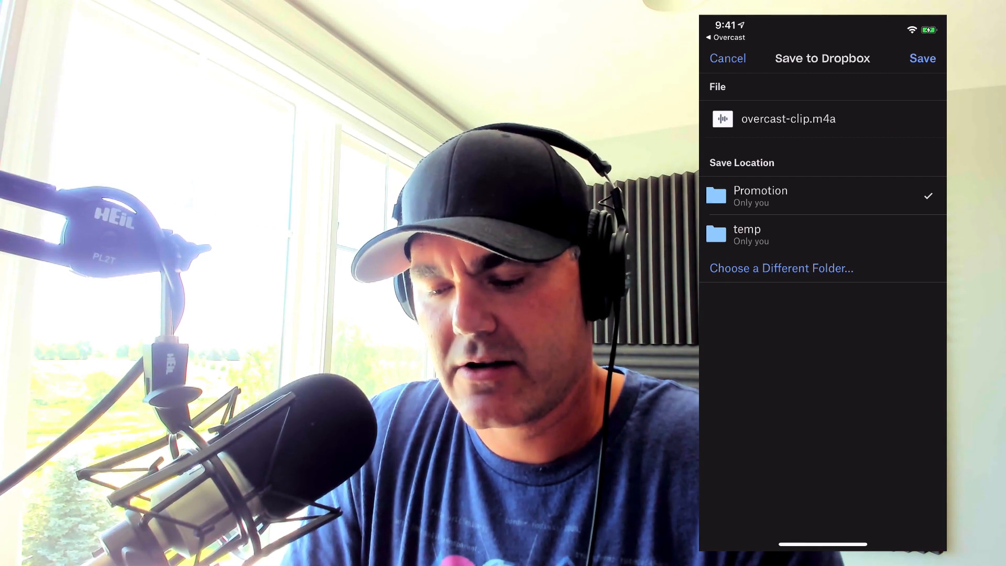
left_click(788, 118)
type("Js1")
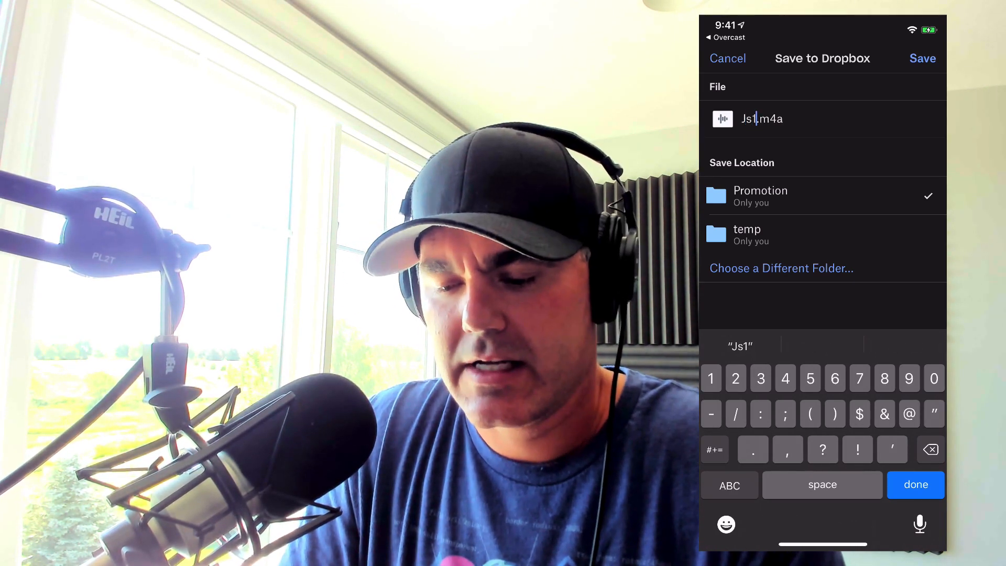
left_click(922, 59)
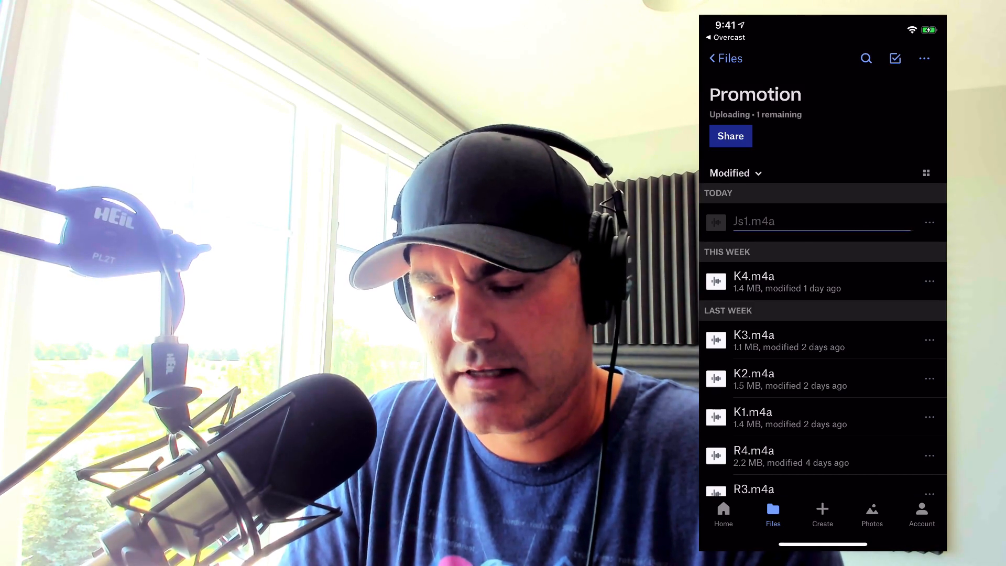
left_click(730, 137)
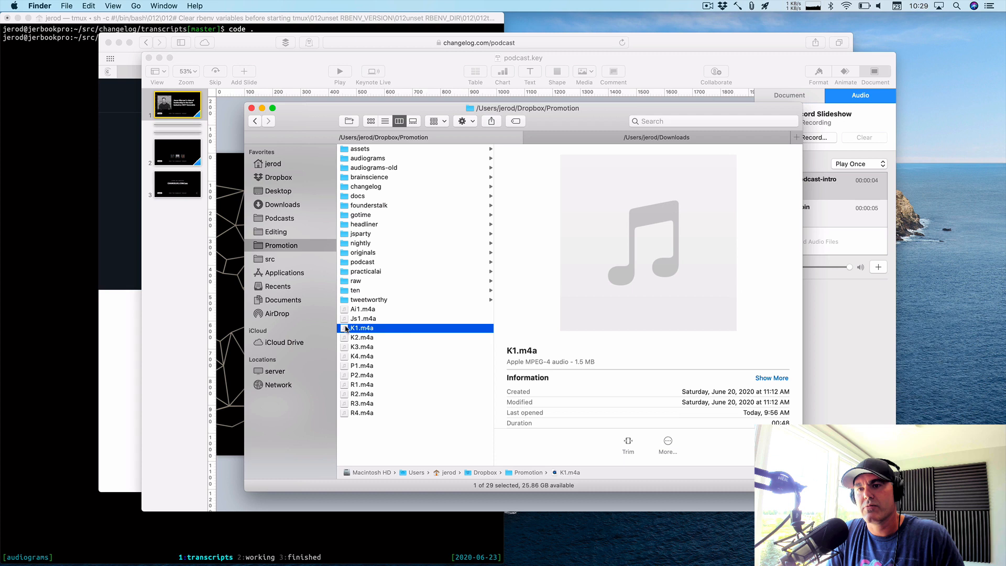
mouse_move(403, 358)
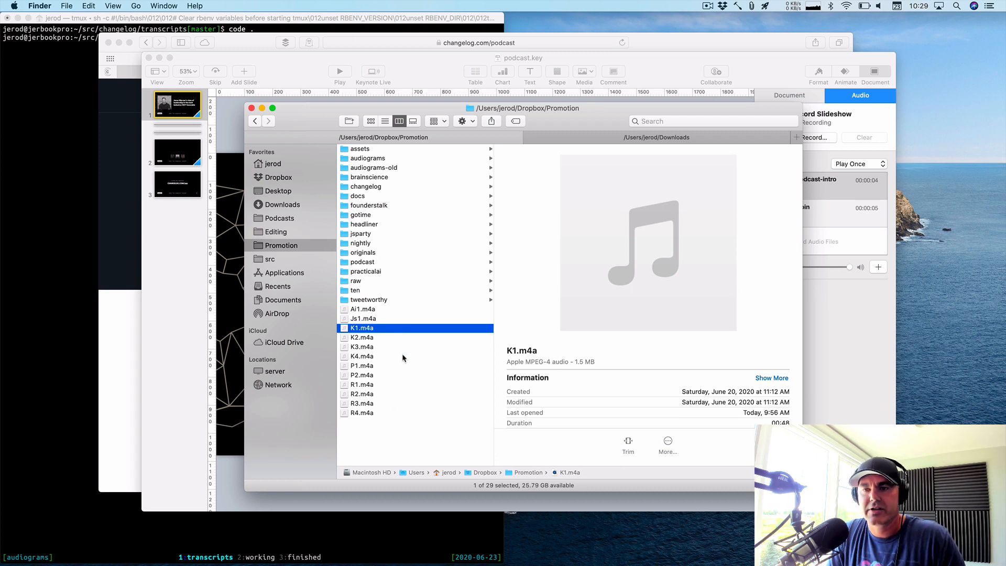
Select K1.m4a through K4.m4a in Promotion and drag them onto the audiograms folder.
left_click(363, 318)
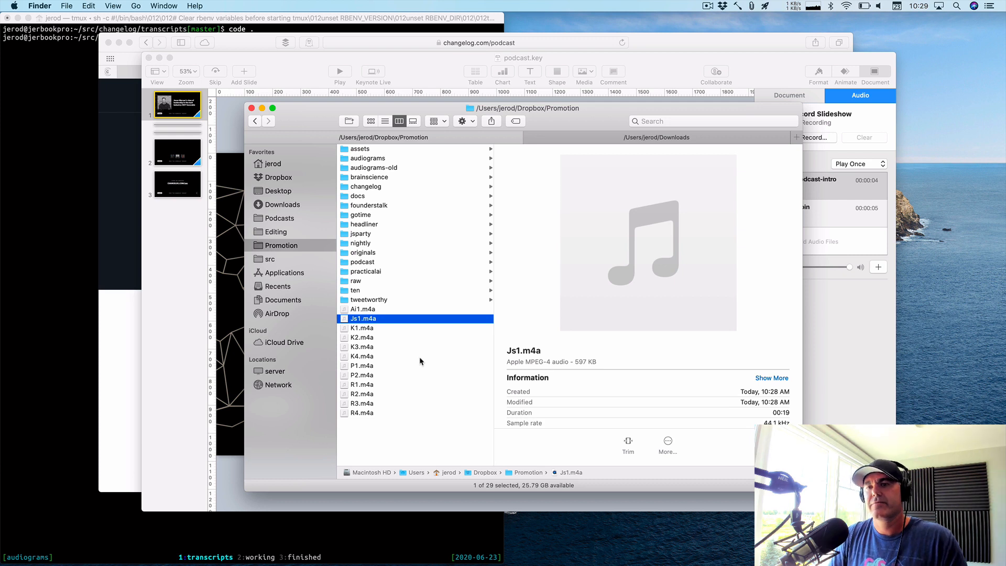
left_click(362, 327)
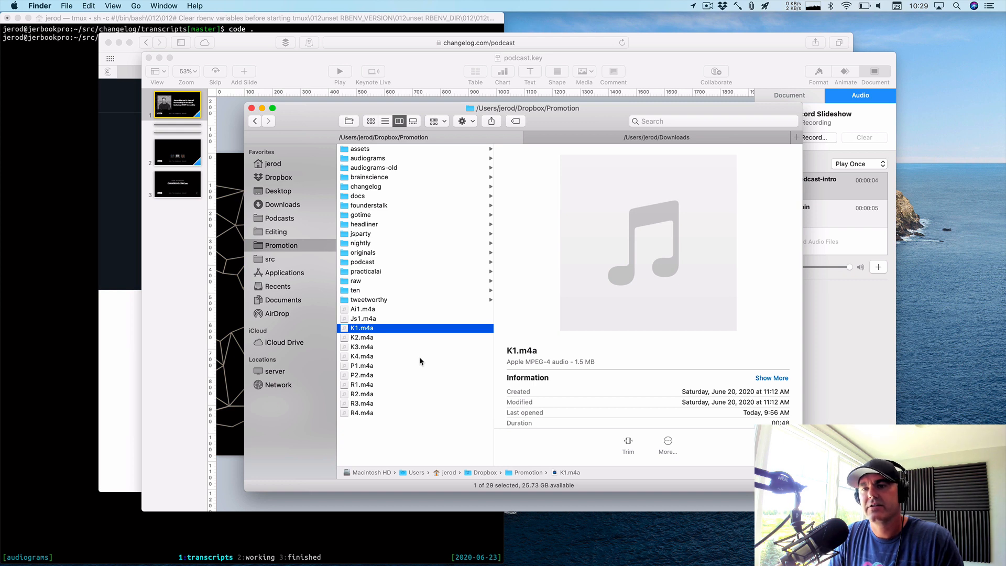
left_click(361, 356)
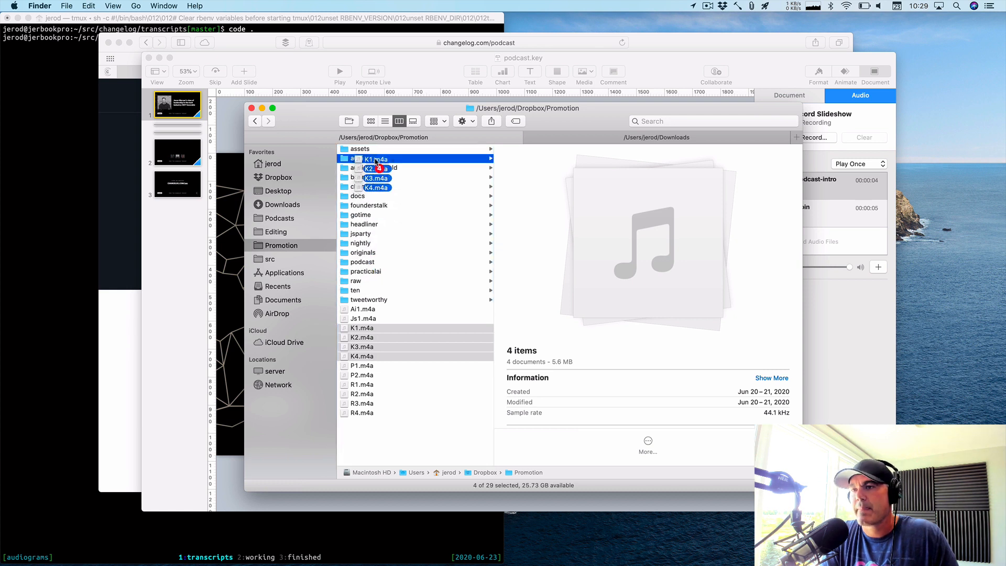
left_click(368, 158)
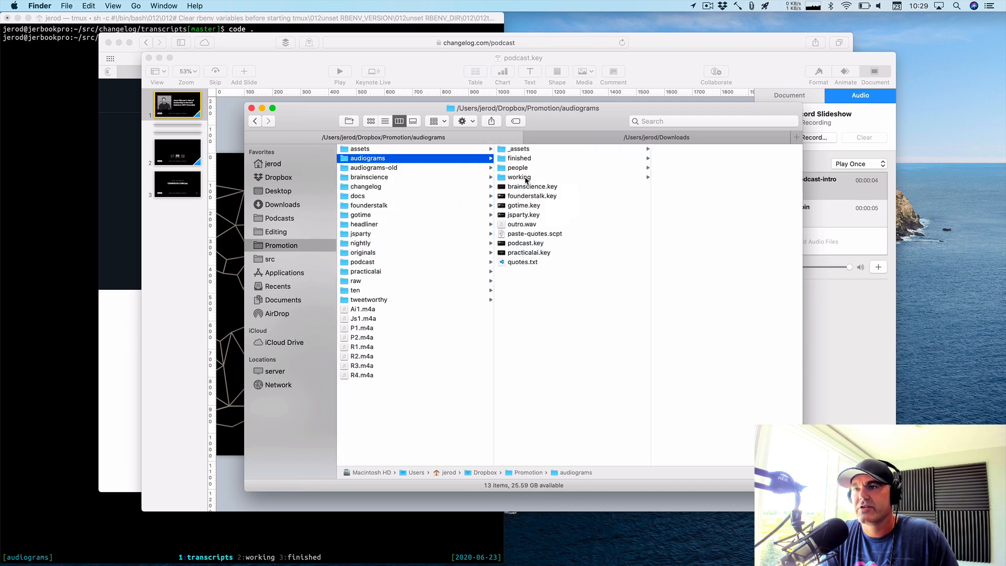
left_click(520, 177)
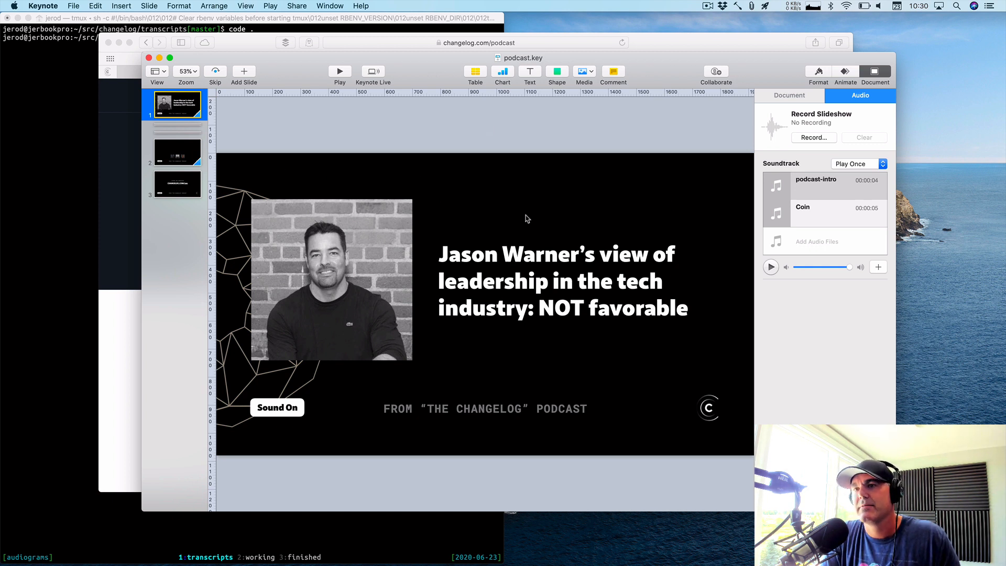
mouse_move(462, 262)
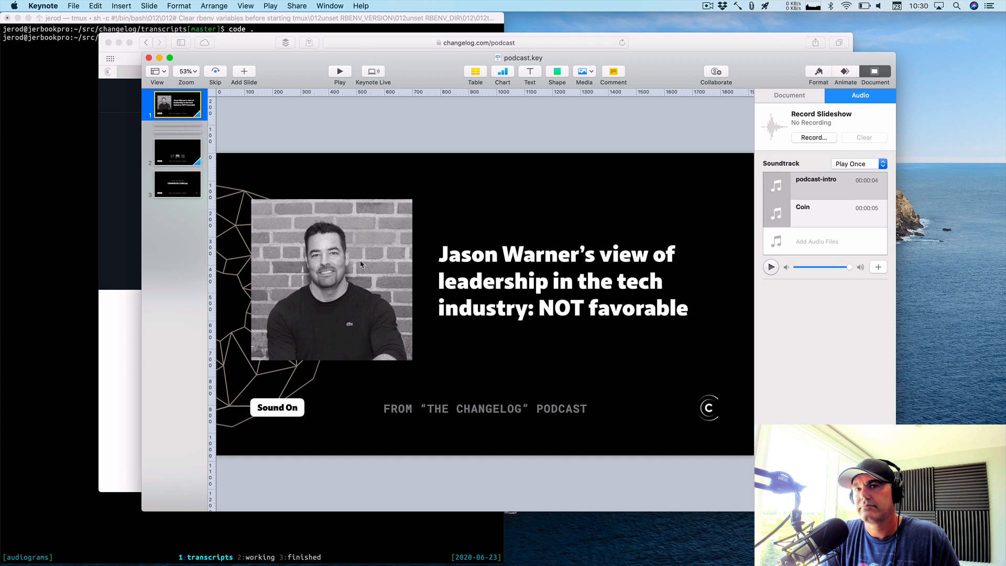
mouse_move(332, 280)
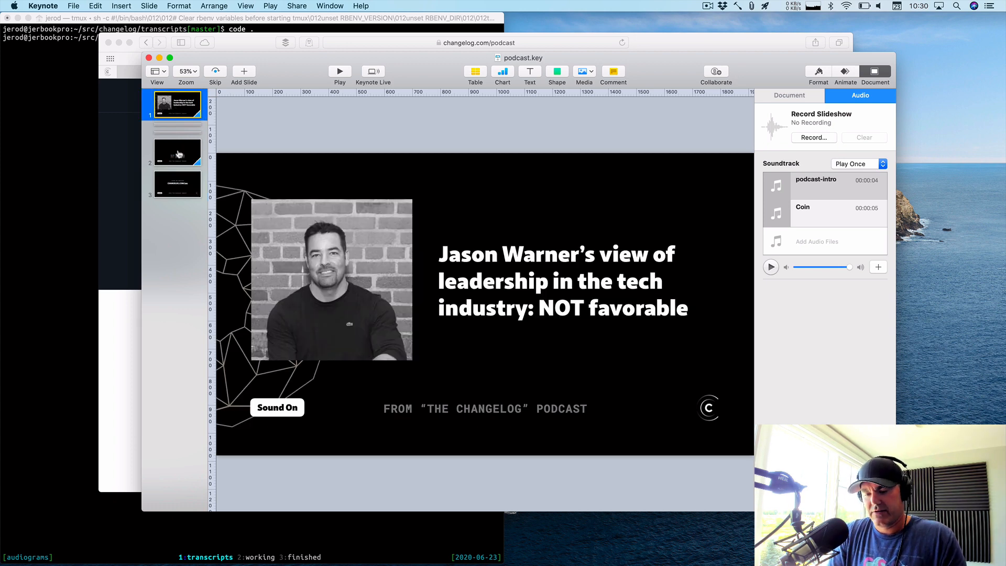
Drop the woman's portrait from Downloads onto slide 1's speaker photo placeholder.
left_click(477, 43)
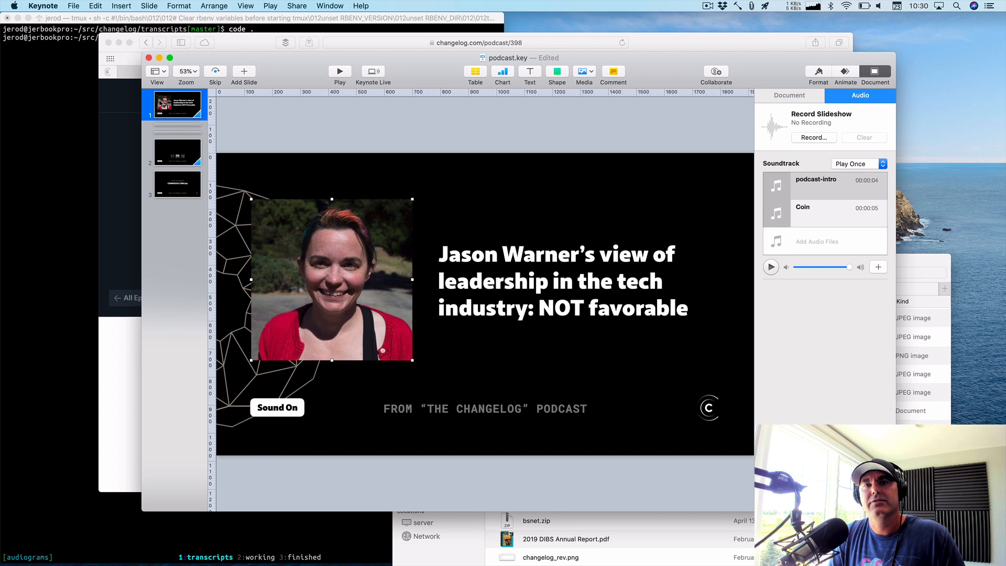
Place the woman's photo in slide 2's middle placeholder, browsing the skipped quote slides.
left_click(177, 152)
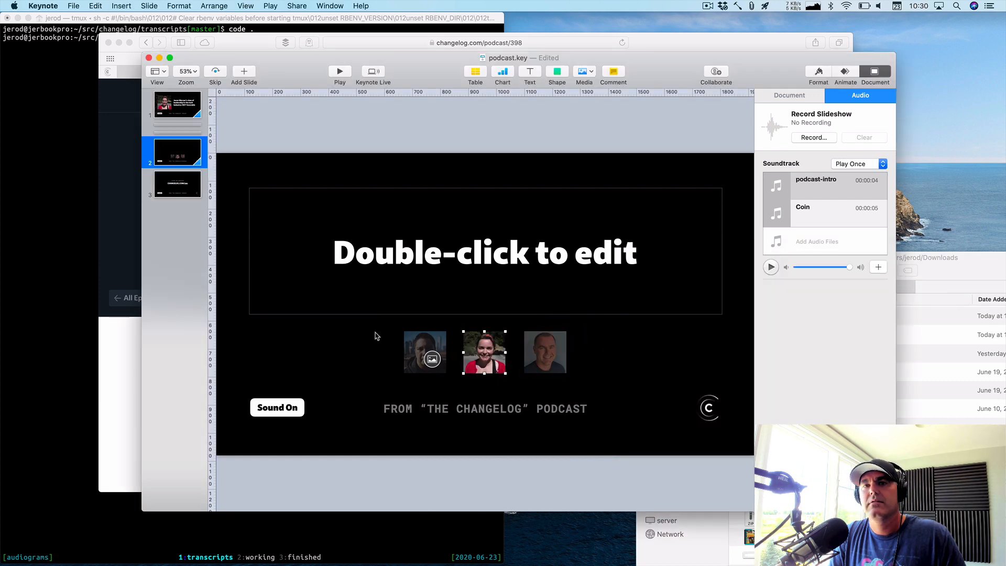
left_click(177, 103)
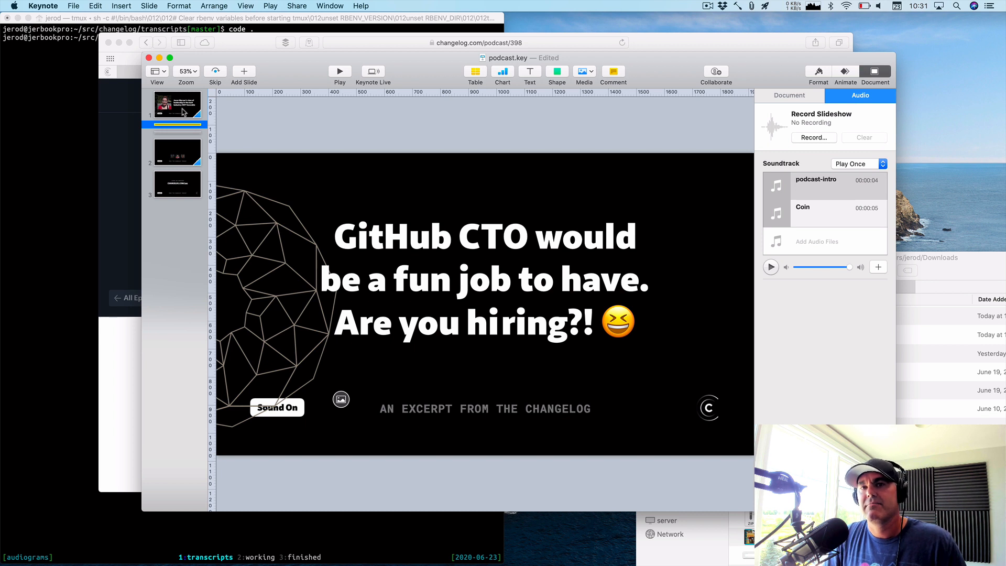
left_click(177, 152)
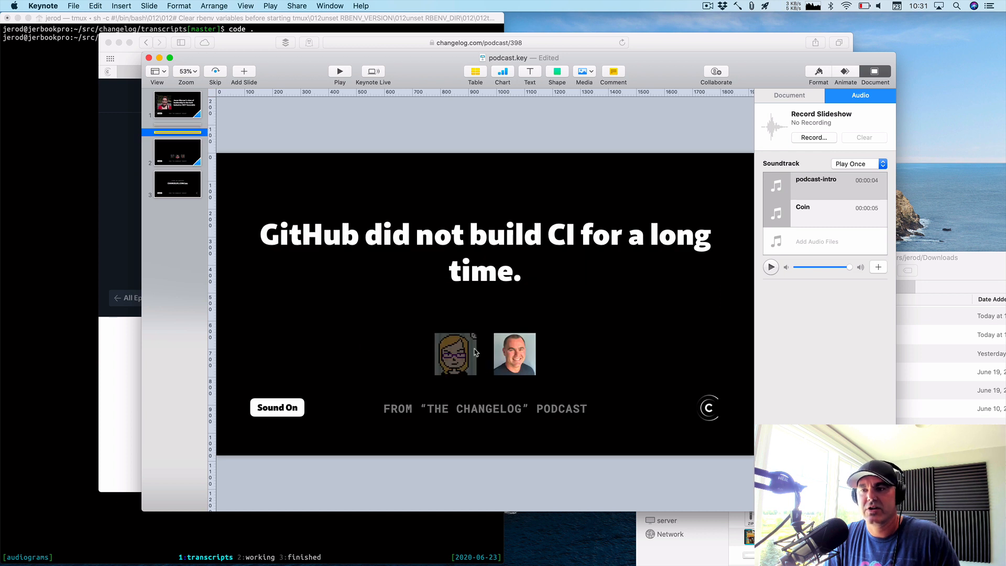
mouse_move(449, 355)
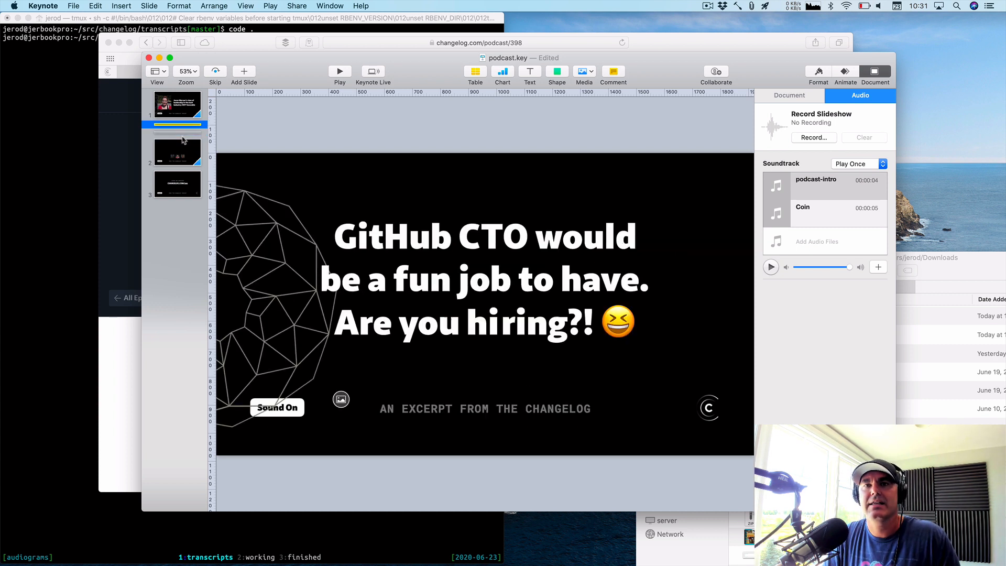
left_click(177, 152)
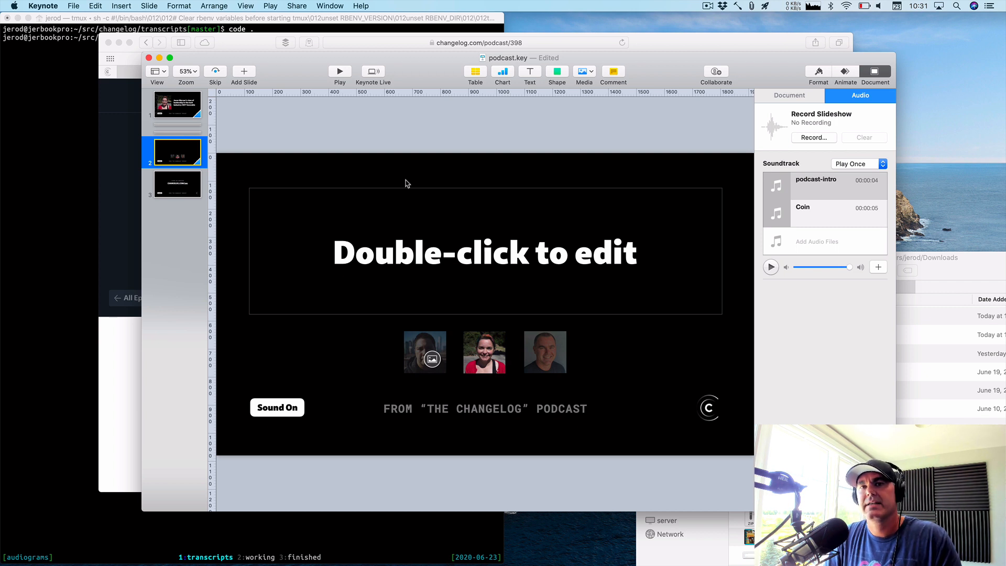
Change slide 3's subscribe link to changelog.com/398 and play the soundtrack including K1.
left_click(177, 184)
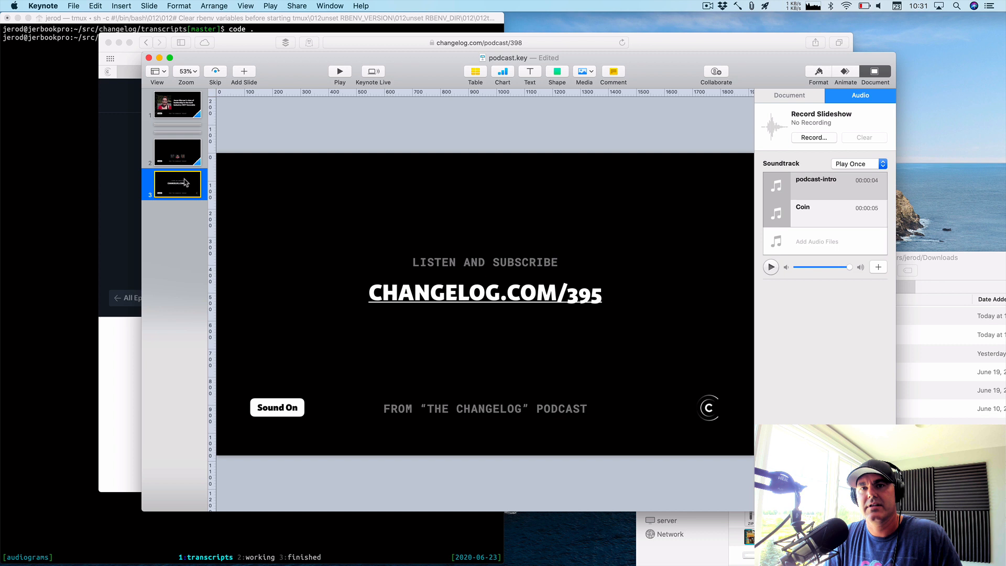
left_click(484, 292)
type("8")
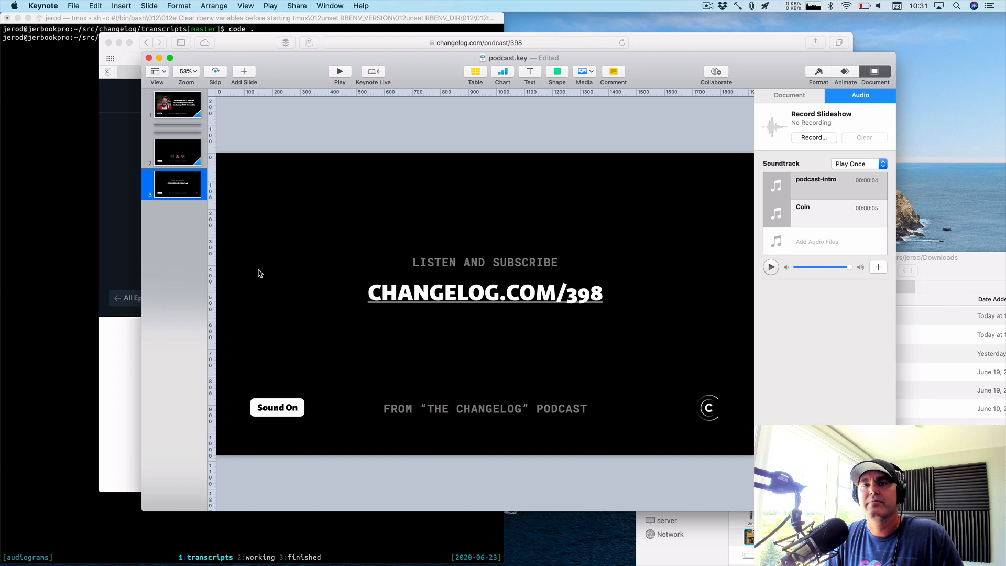
mouse_move(180, 152)
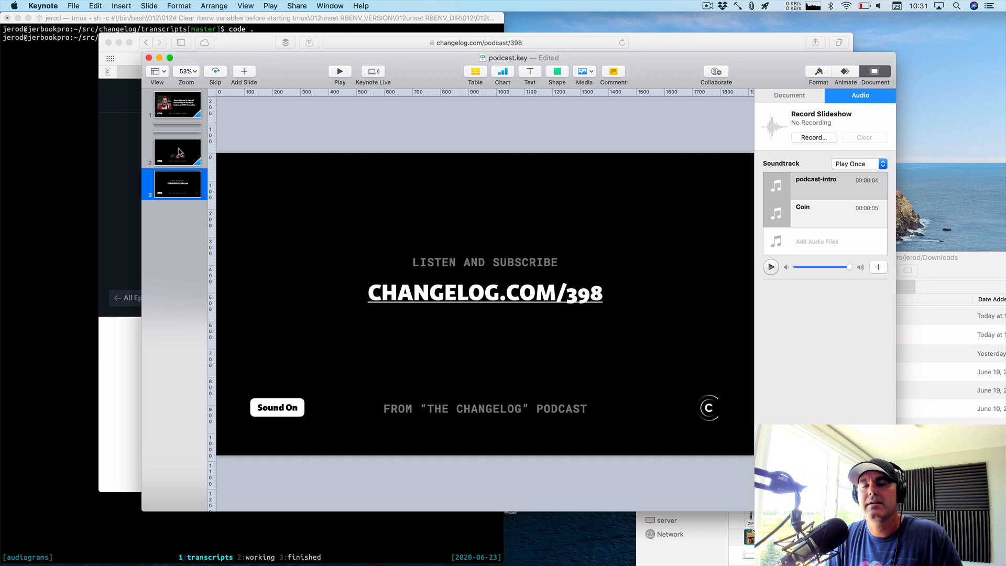
left_click(177, 151)
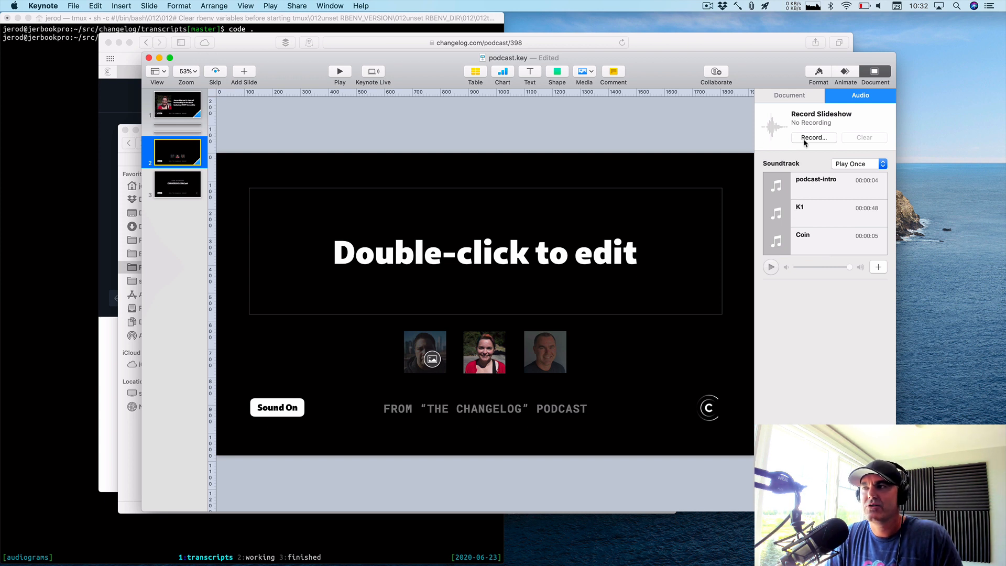
mouse_move(814, 137)
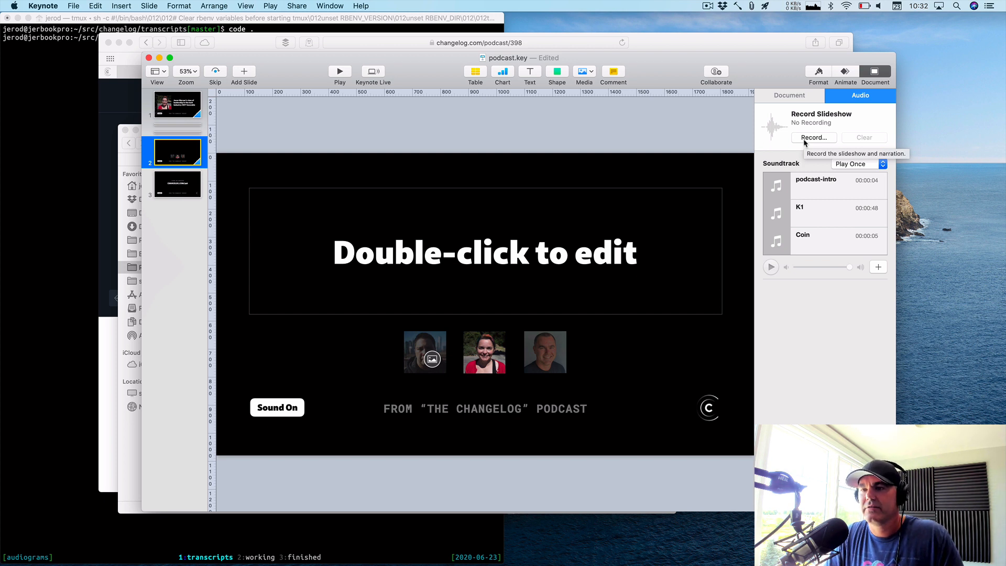
left_click(834, 213)
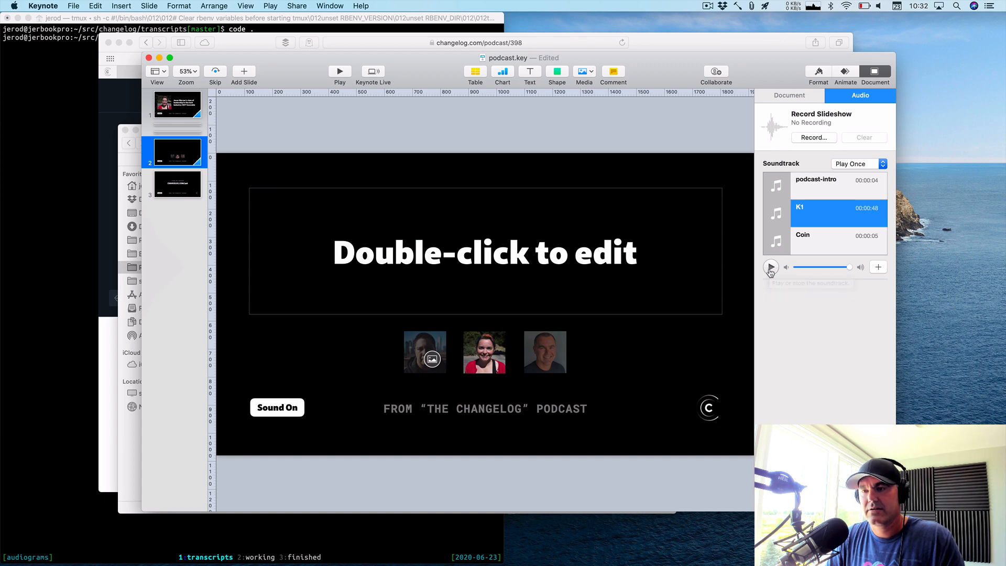
left_click(477, 42)
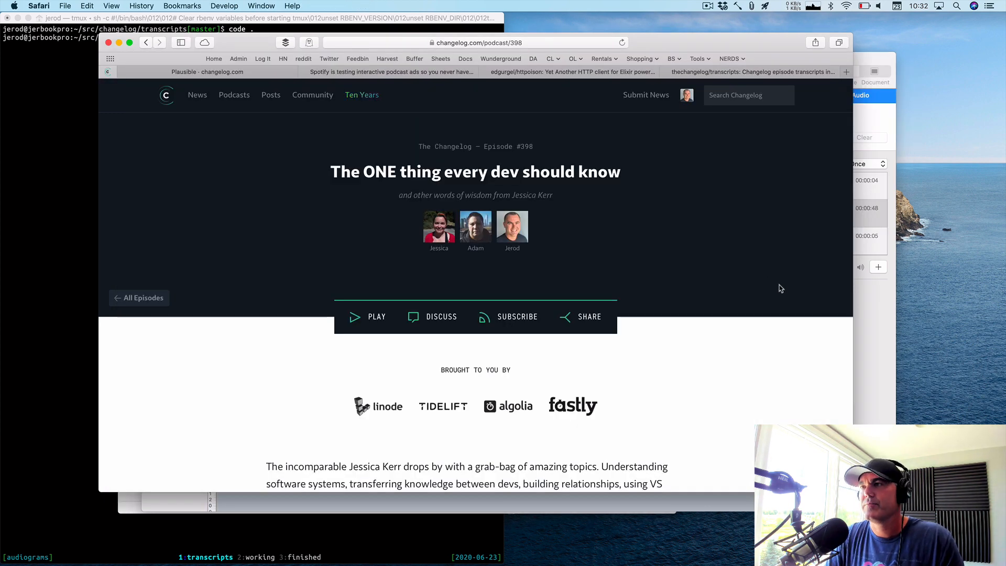
Open the thechangelog/transcripts GitHub repository in Safari, then focus the Terminal.
left_click(753, 72)
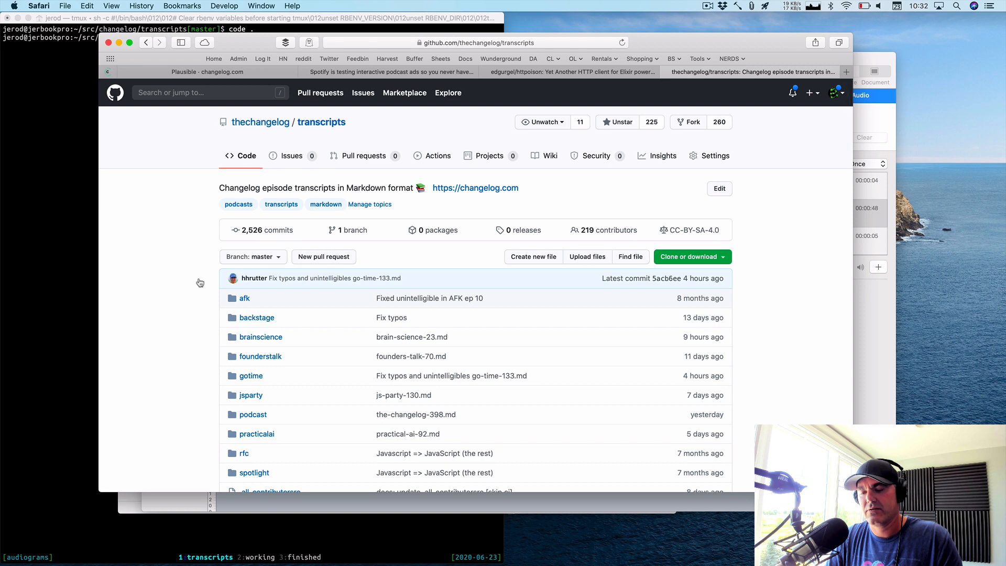
left_click(246, 145)
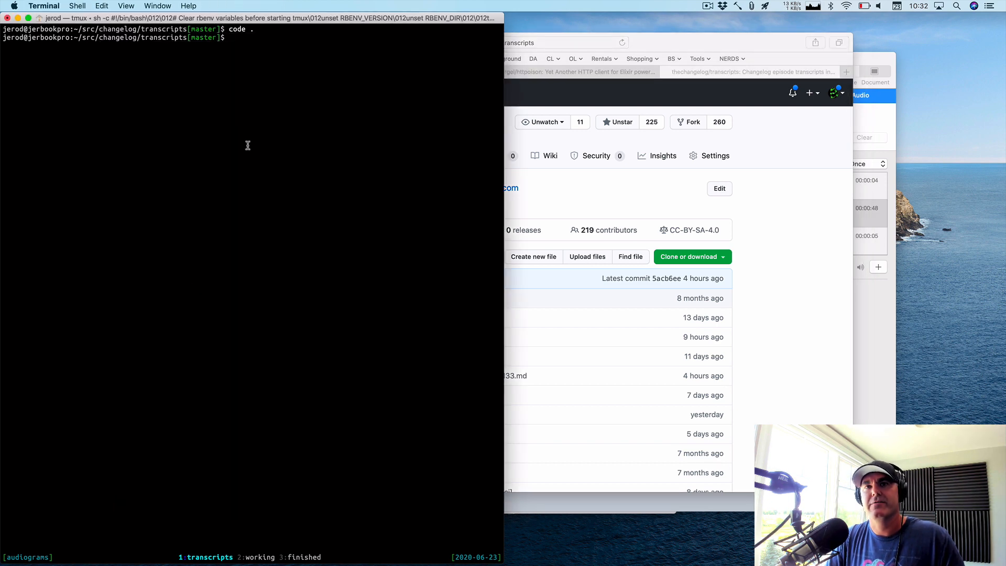
Copy lines 85–95 of the-changelog-398.md into quotes.txt after opening the repo with code.
type("code .")
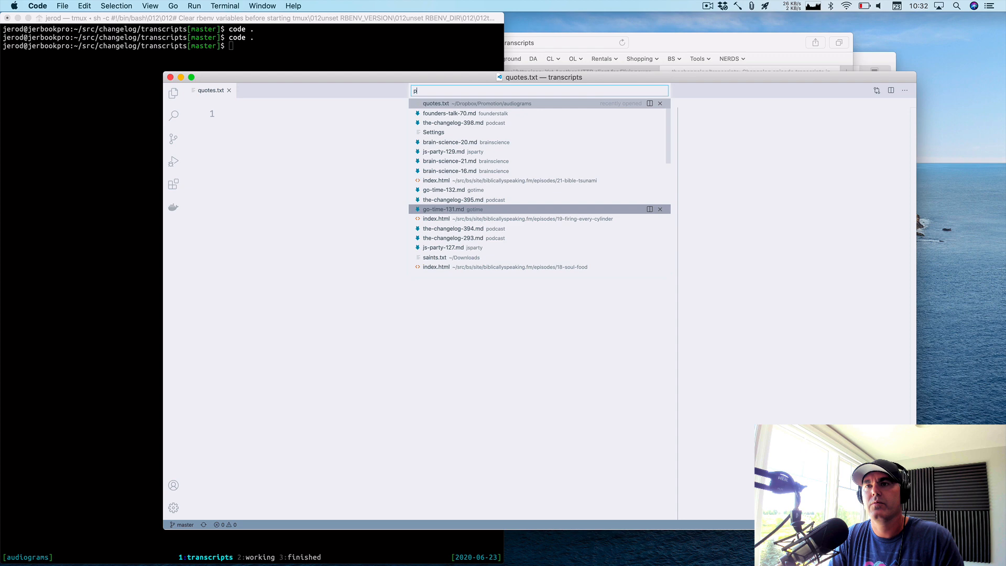
type("podcast-")
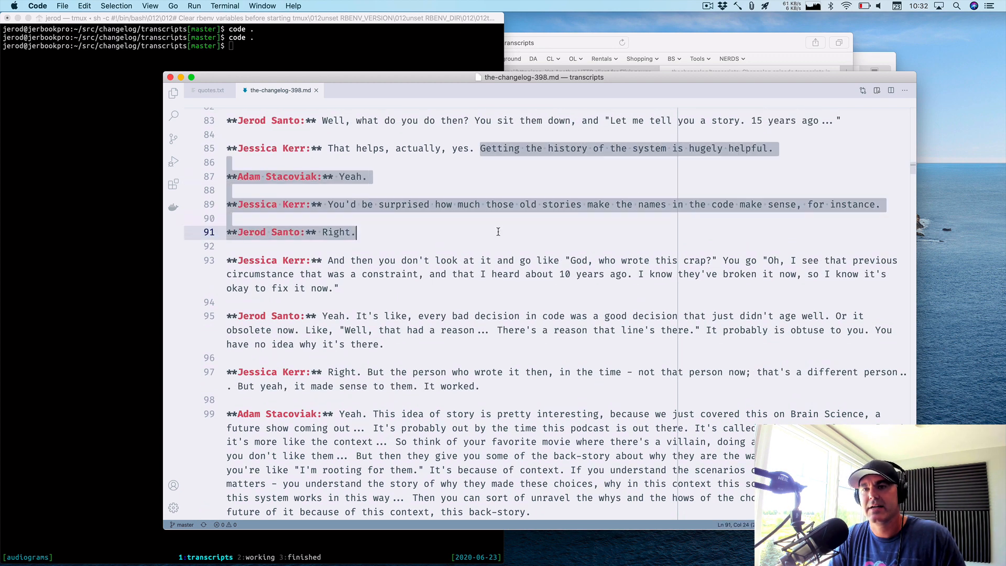
left_click_drag(356, 231, 383, 344)
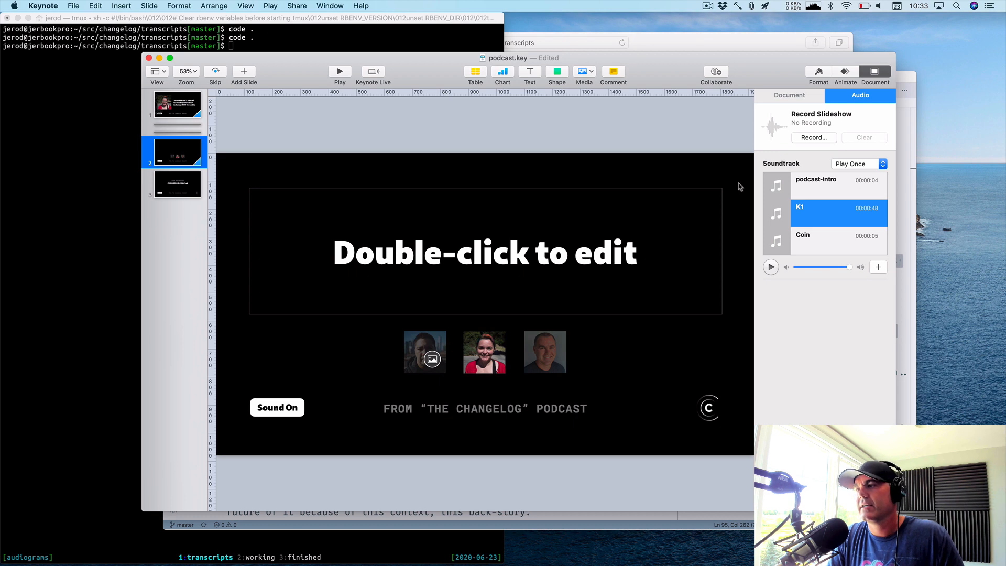
left_click(770, 267)
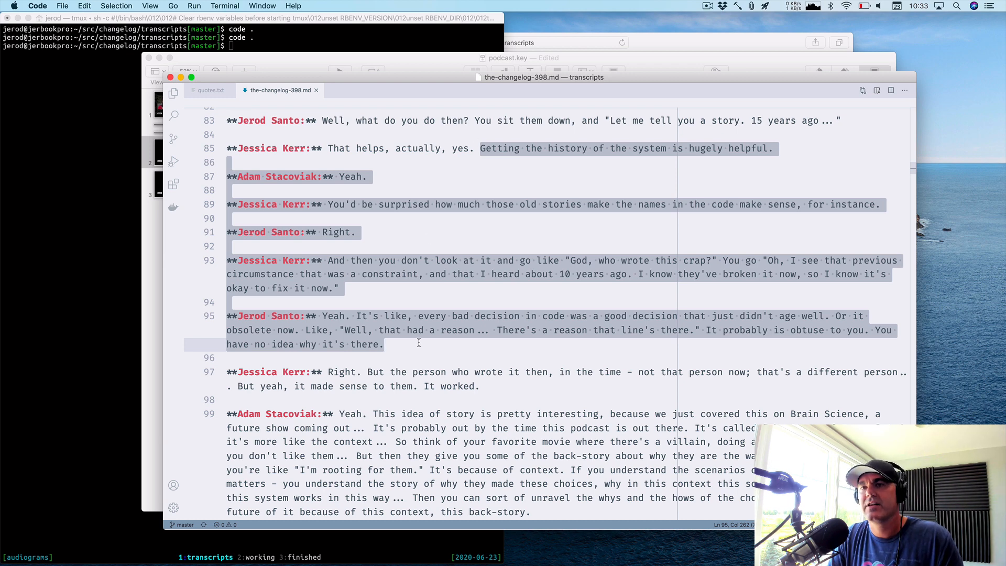
left_click(209, 90)
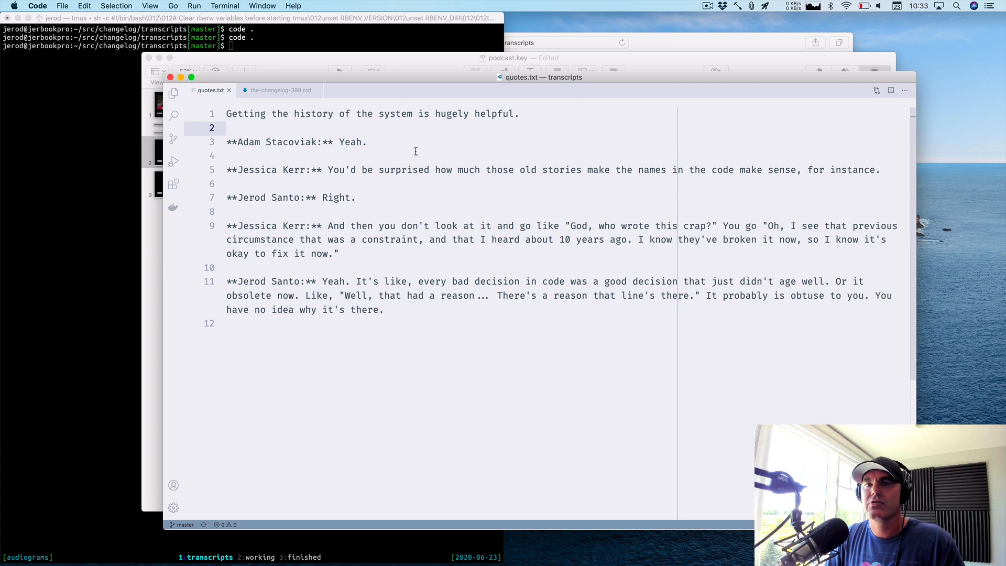
Insert a blank first line in quotes.txt and read the middle Keynote photo's Description.
key("enter")
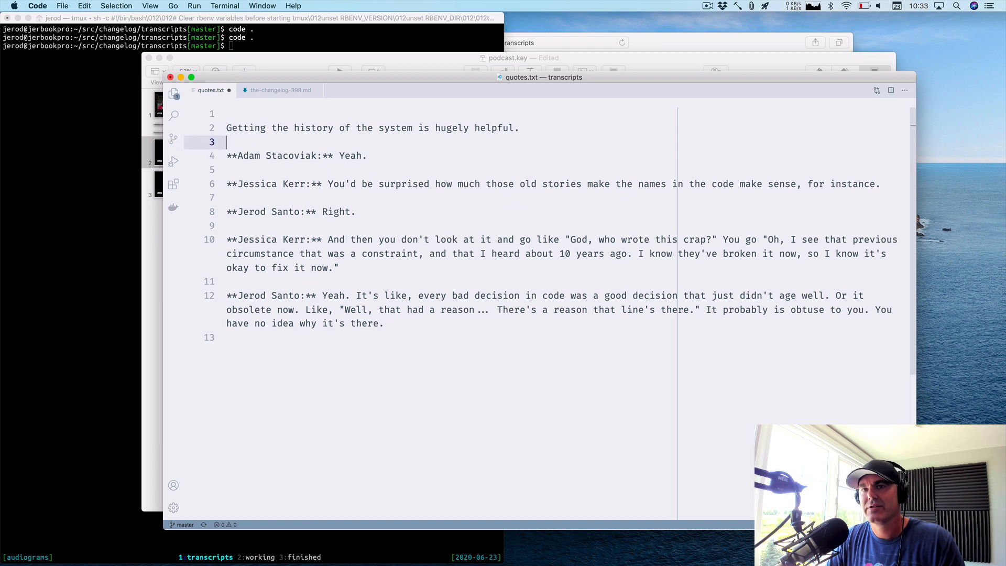
left_click(227, 113)
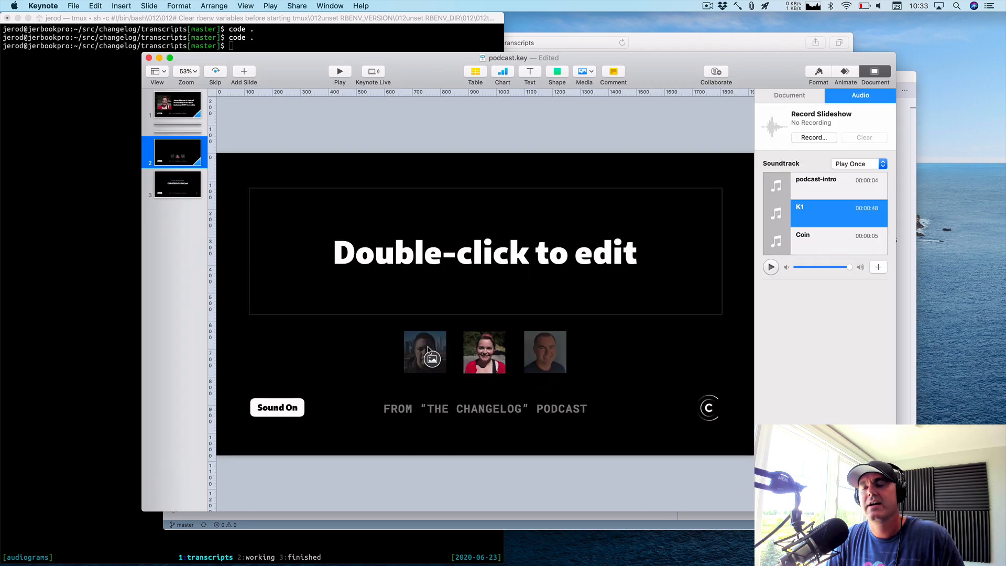
left_click(484, 351)
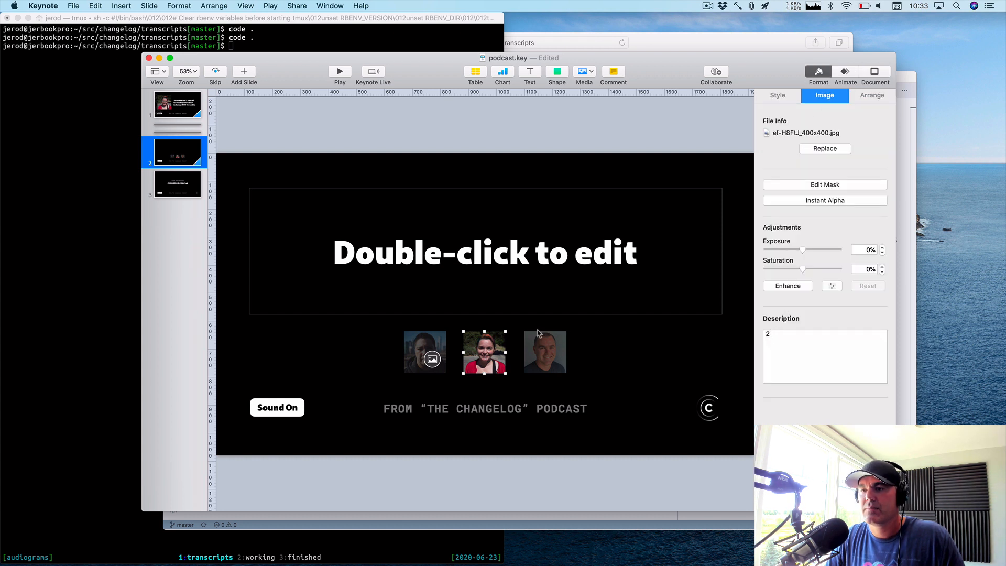
left_click(423, 352)
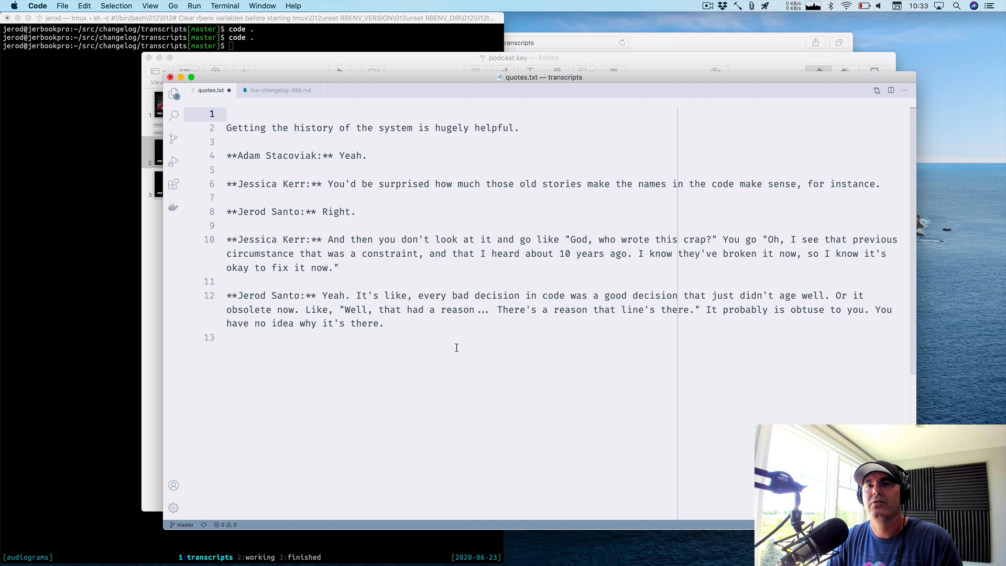
Type photo number 1 on the line above a quote in place of the label.
type("1")
type("2")
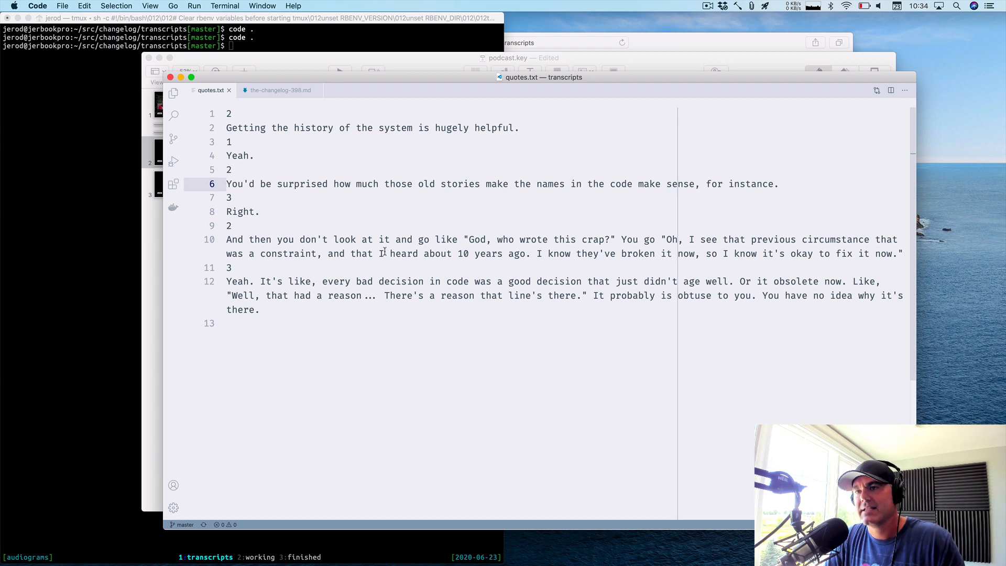
mouse_move(508, 231)
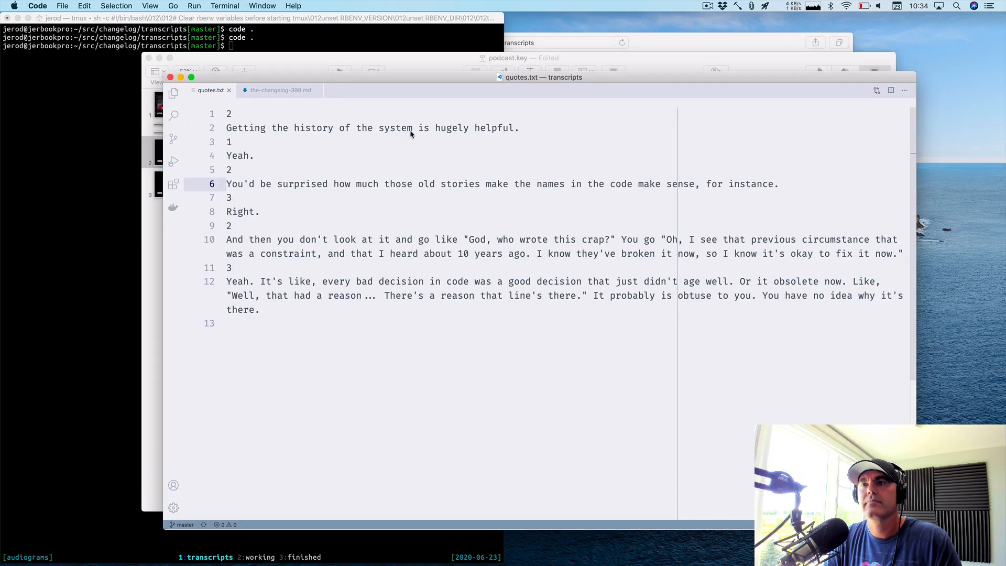
Break the long quotes in quotes.txt, including the surprised quote, into shorter lines at phrase breaks.
left_click(414, 184)
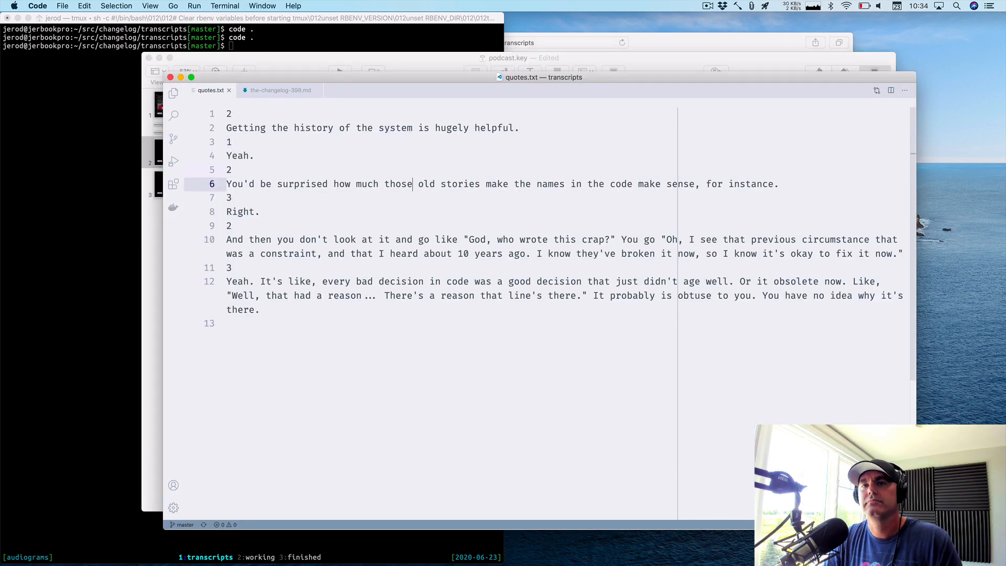
double_click(397, 184)
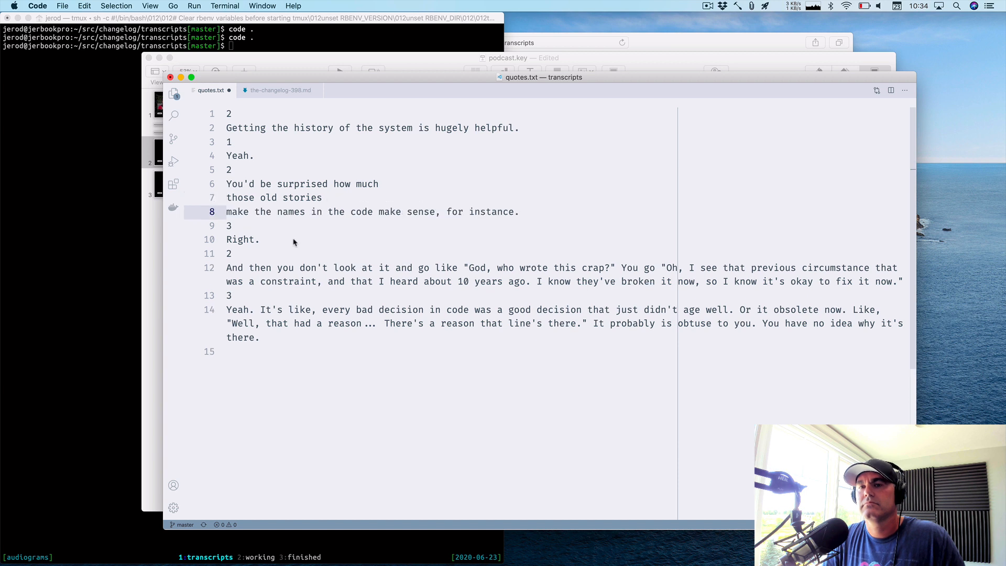
left_click(464, 268)
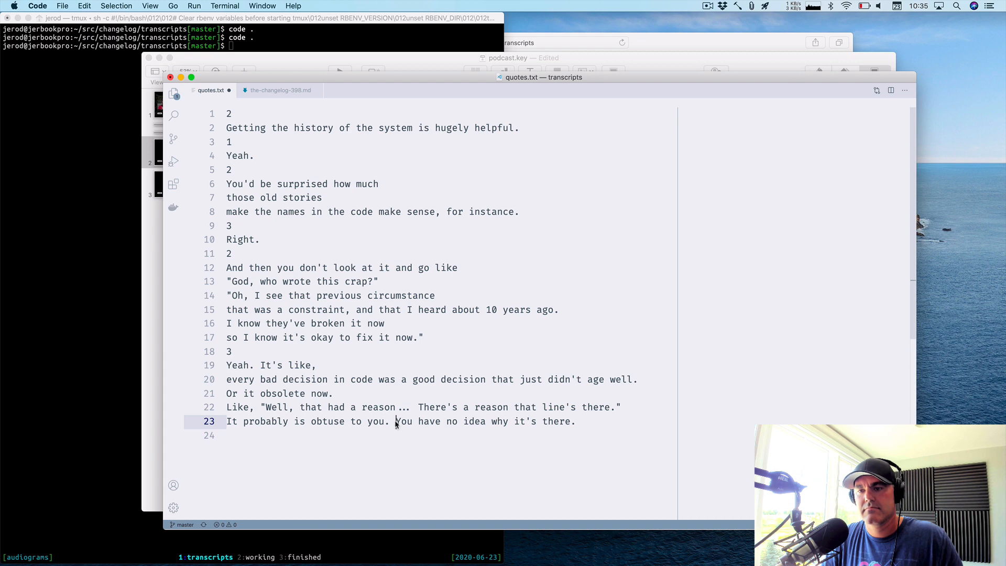
Copy the 'Right. But the person who wrote it then' quote into quotes.txt, trim dashes, add parentheses.
left_click(278, 89)
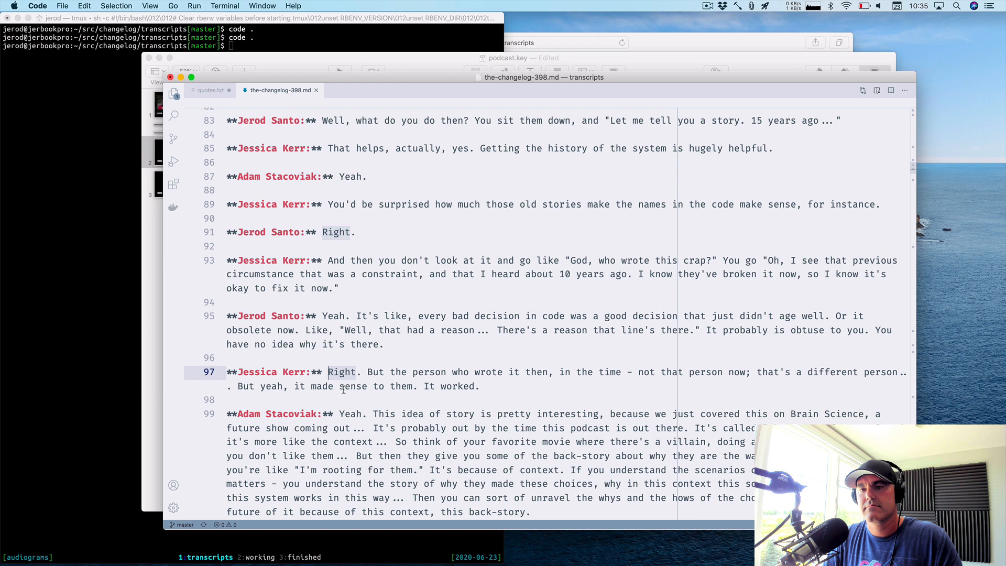
left_click(211, 90)
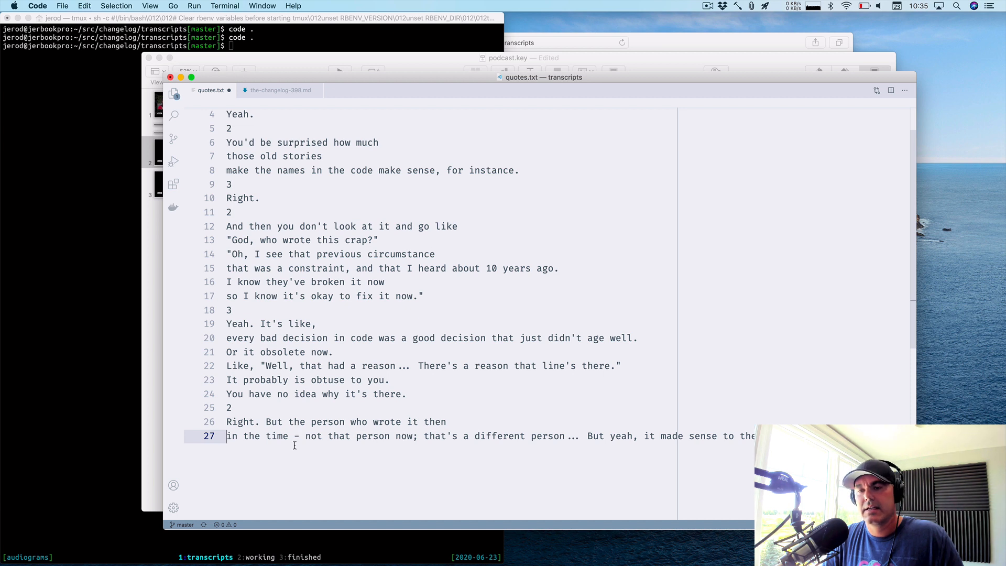
mouse_move(310, 436)
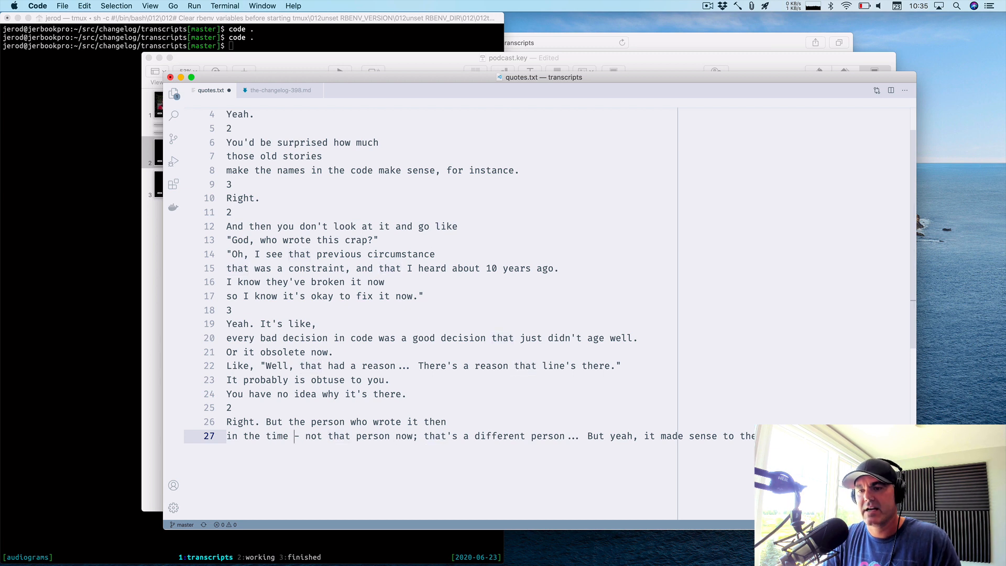
key("Backspace")
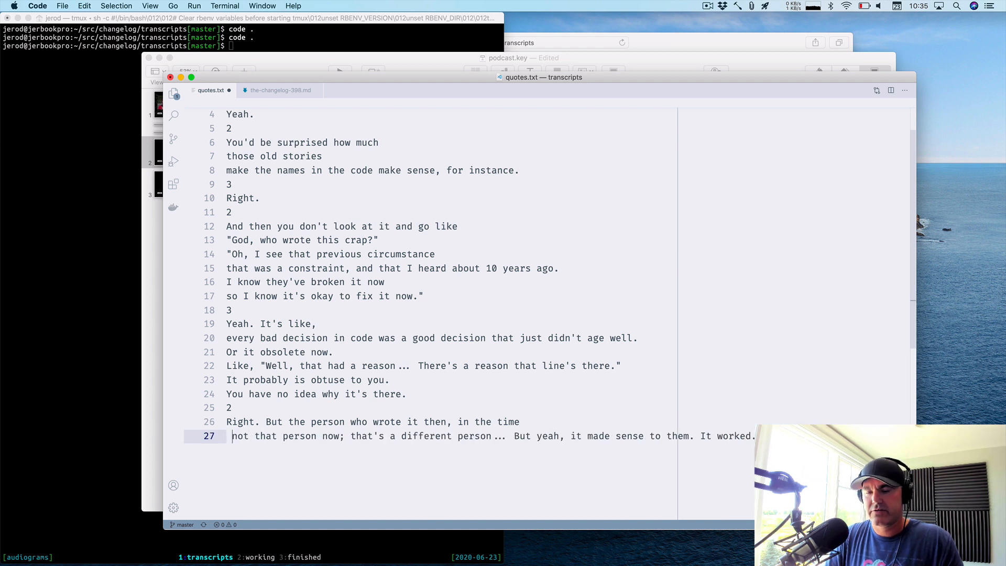
type("(")
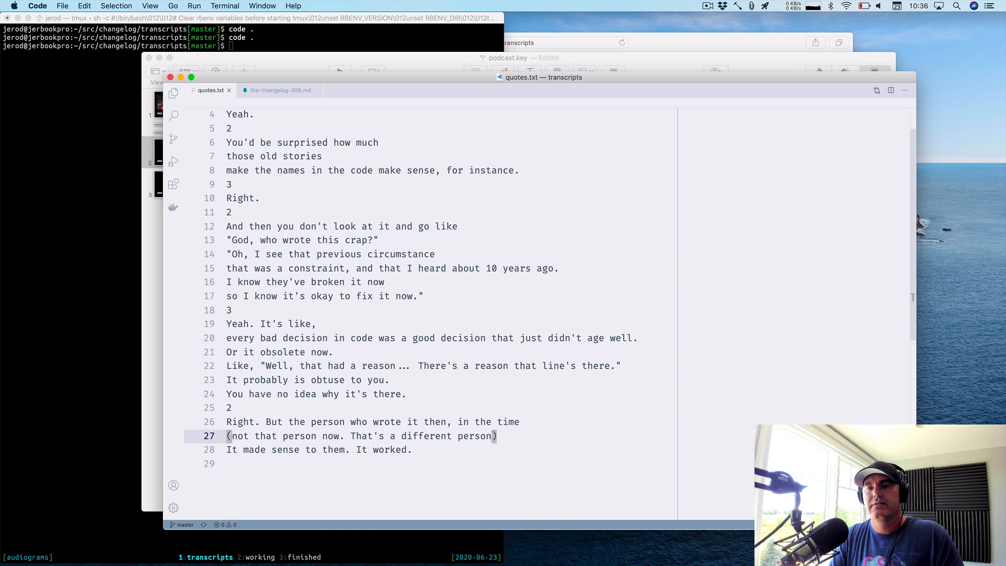
scroll("down", 3)
type("E")
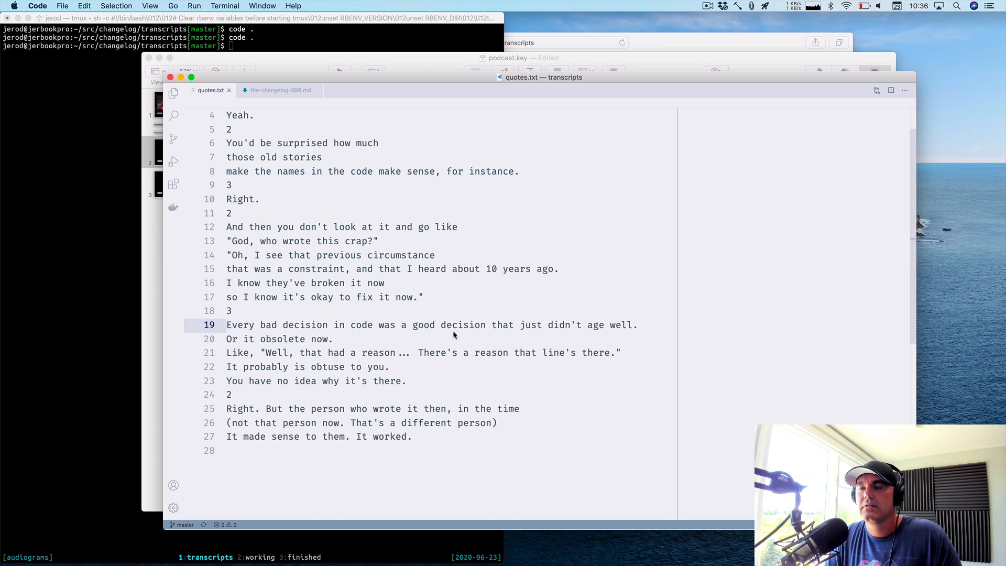
mouse_move(403, 332)
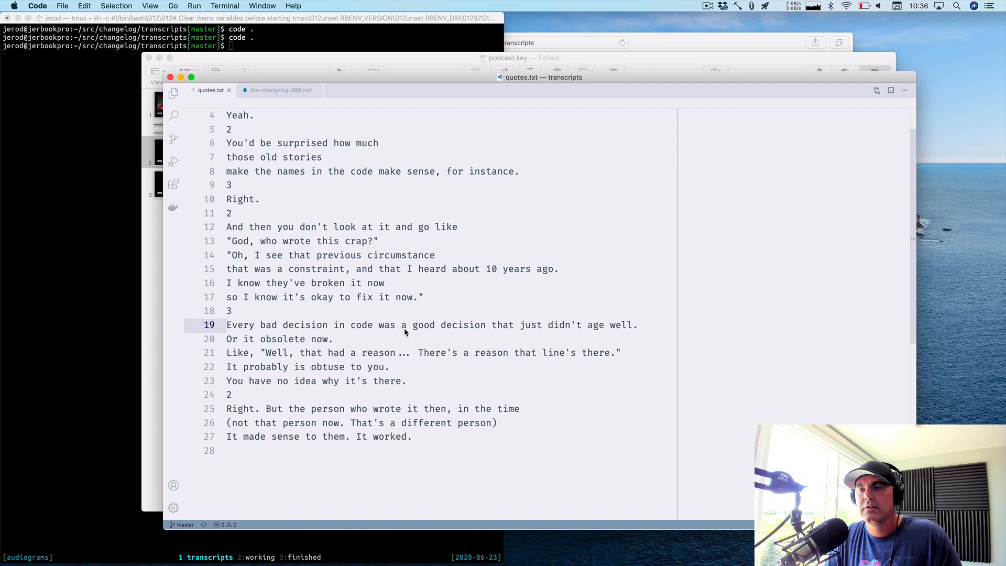
left_click(333, 339)
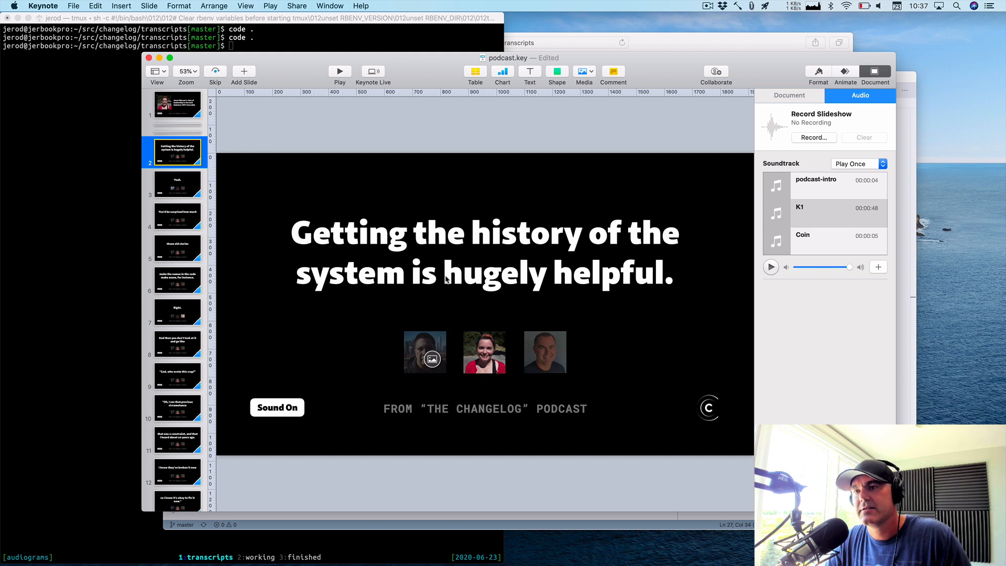
Review the quote slides from 'You'd be surprised how much' and select the misspelled 'it' on the obsolete slide.
left_click(177, 215)
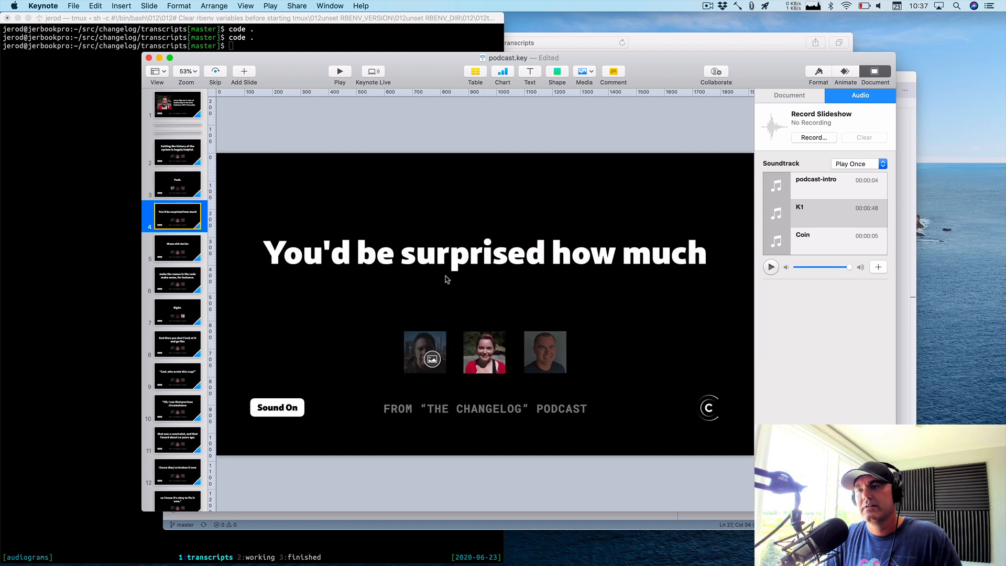
left_click(178, 247)
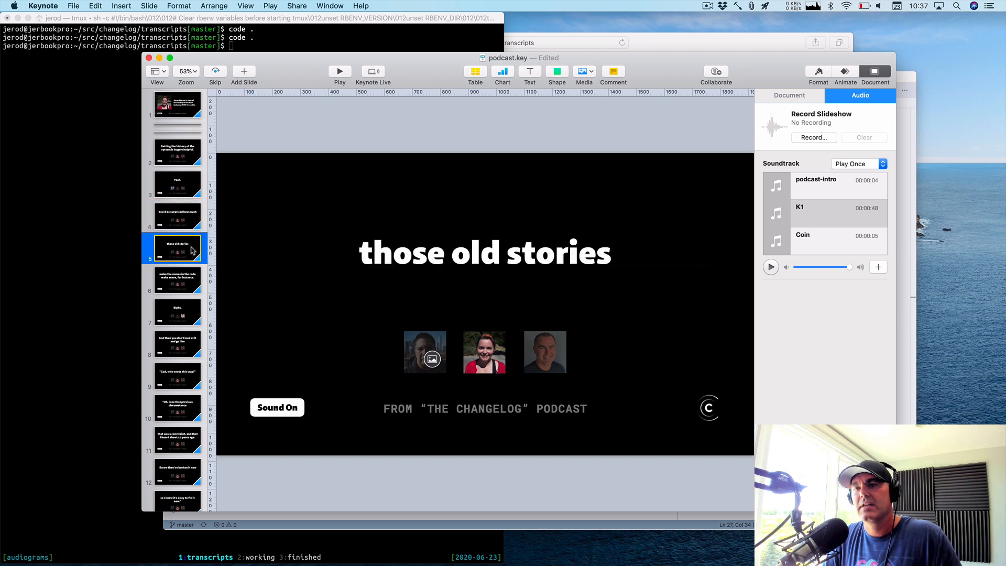
left_click(177, 312)
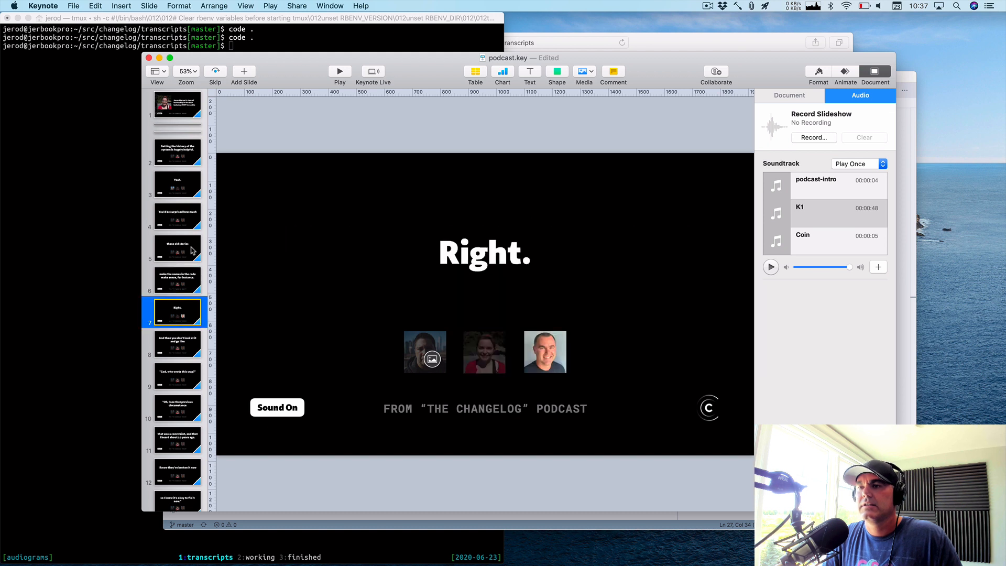
left_click(177, 345)
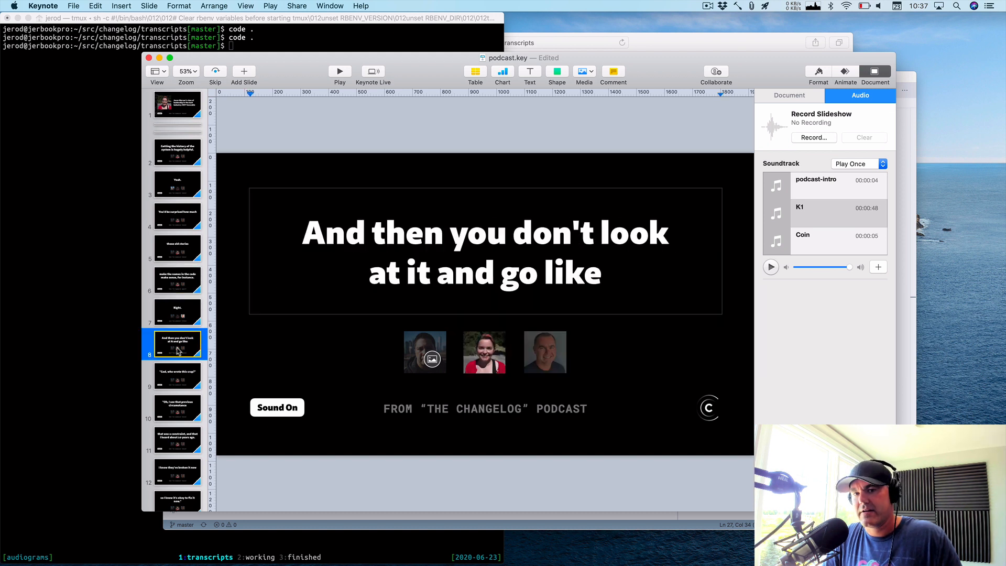
left_click(178, 409)
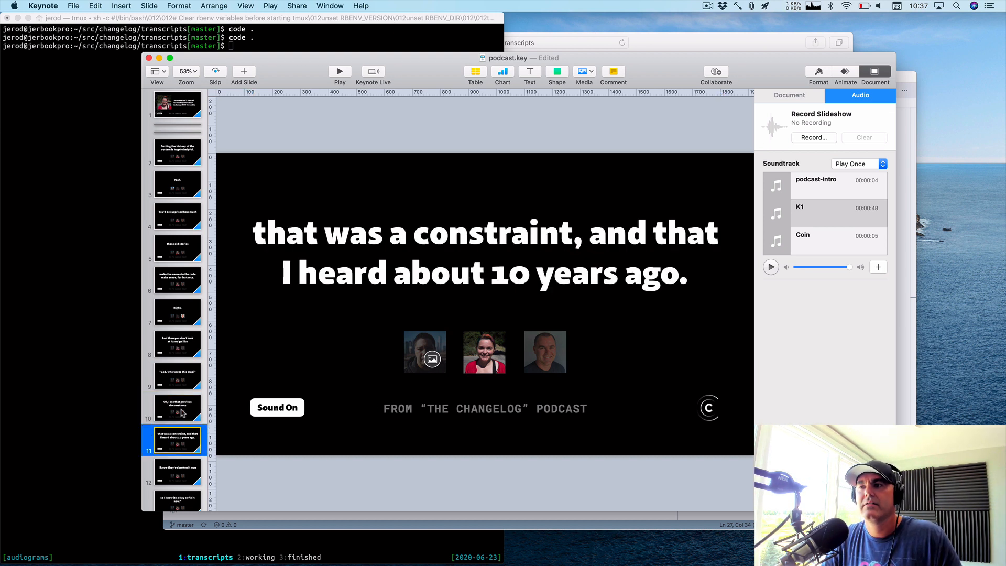
left_click(177, 495)
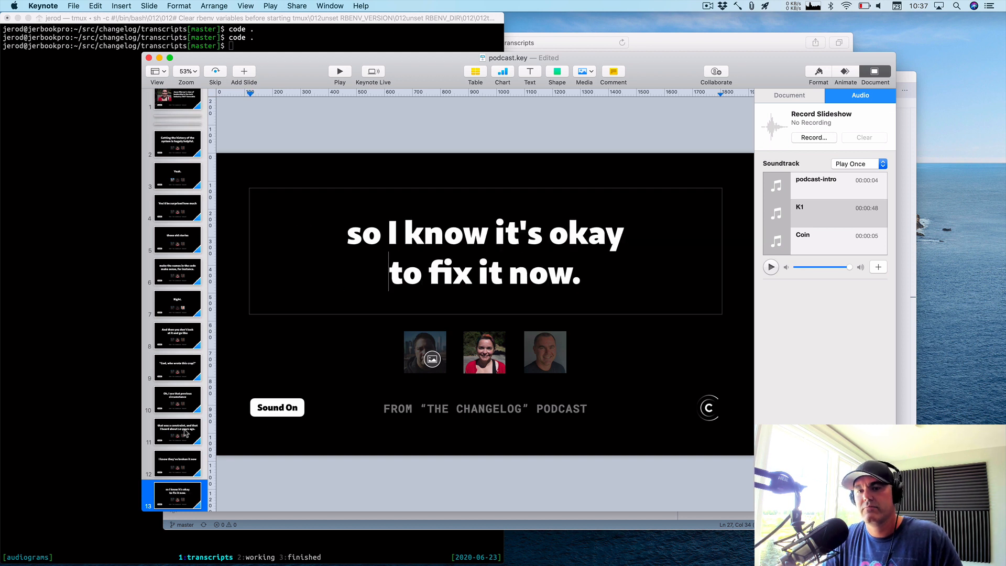
left_click(177, 457)
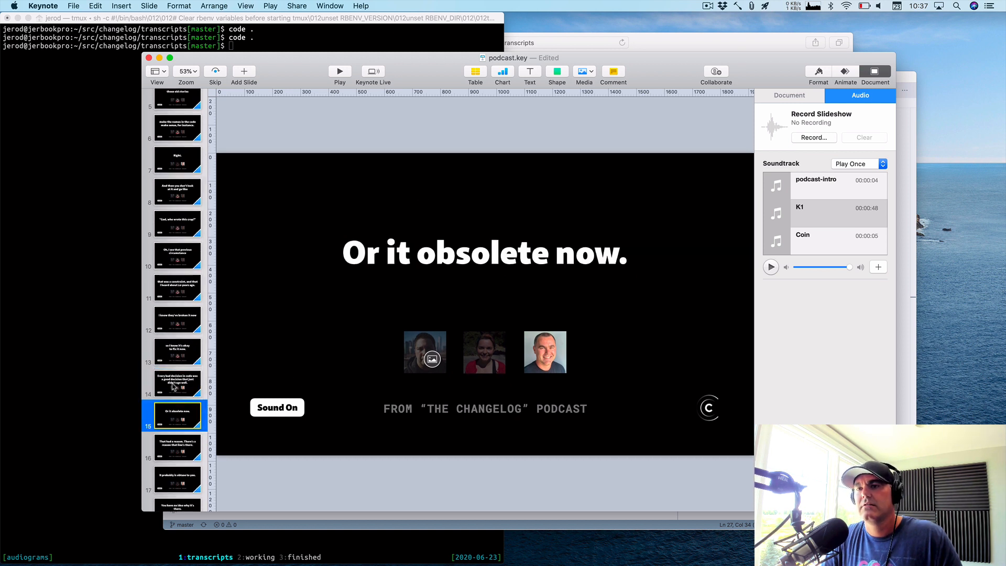
double_click(396, 252)
type("s")
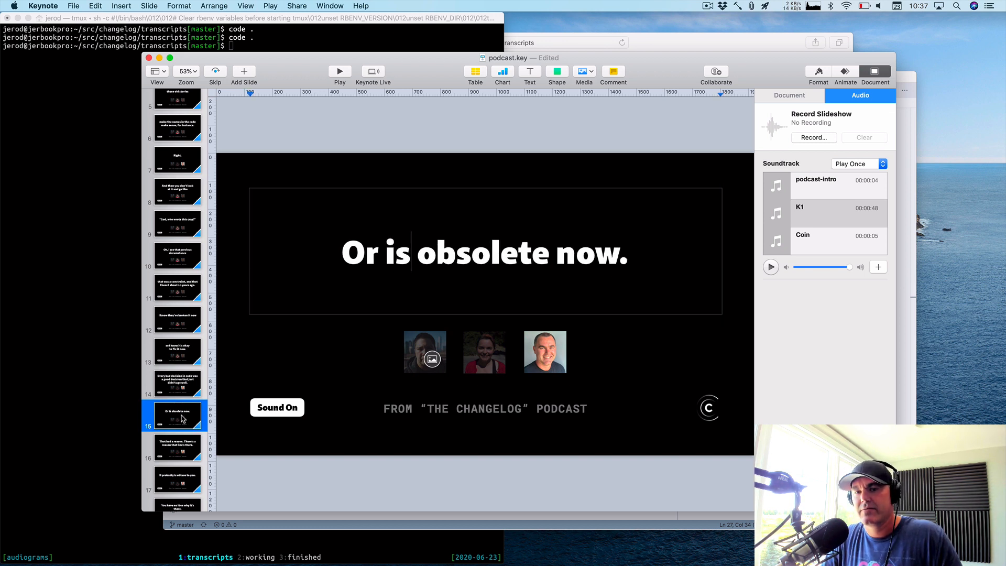
Check the remaining quote slides, from 'there being a reason' through the closing subscribe slide.
left_click(177, 446)
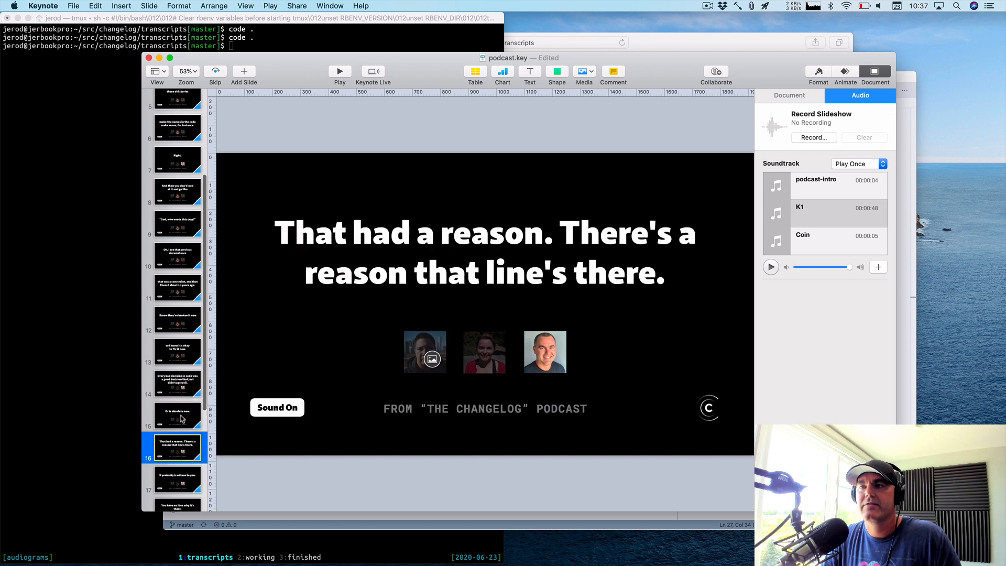
left_click(176, 463)
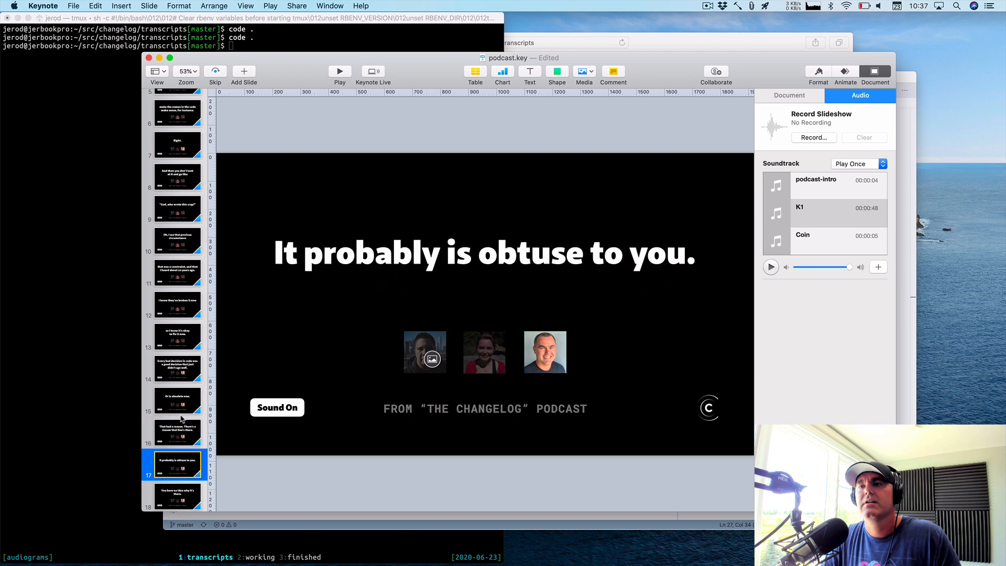
left_click(176, 495)
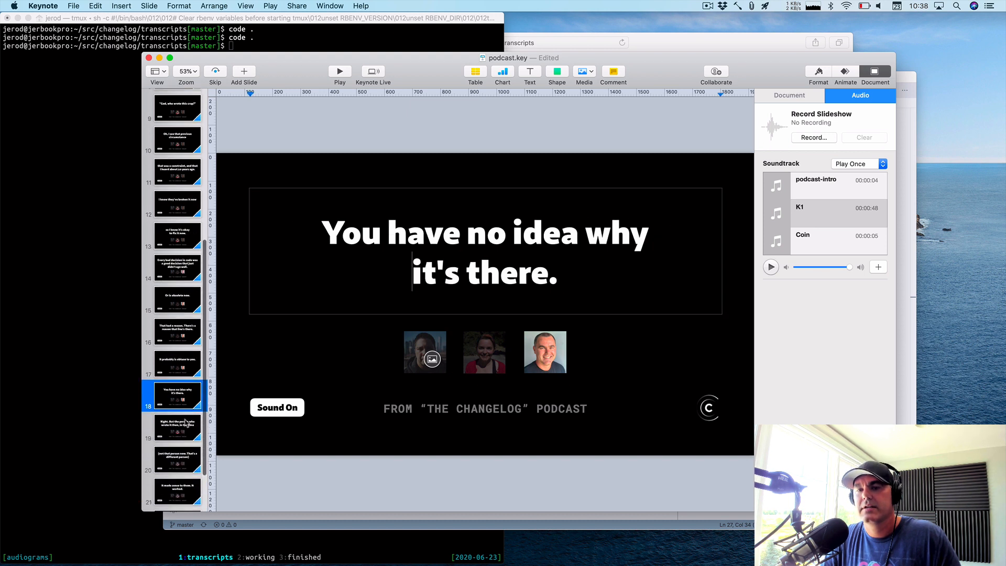
left_click(176, 427)
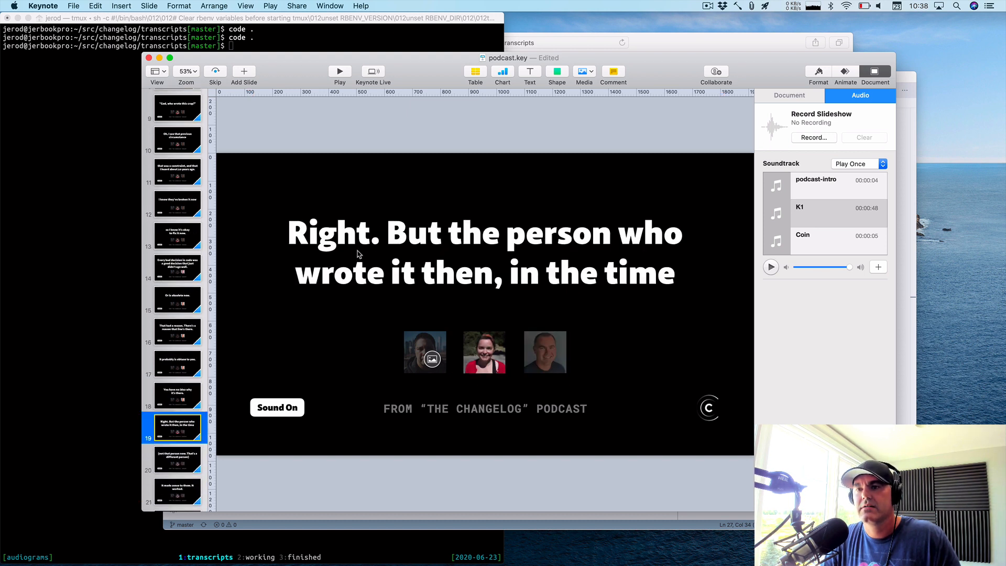
left_click(178, 460)
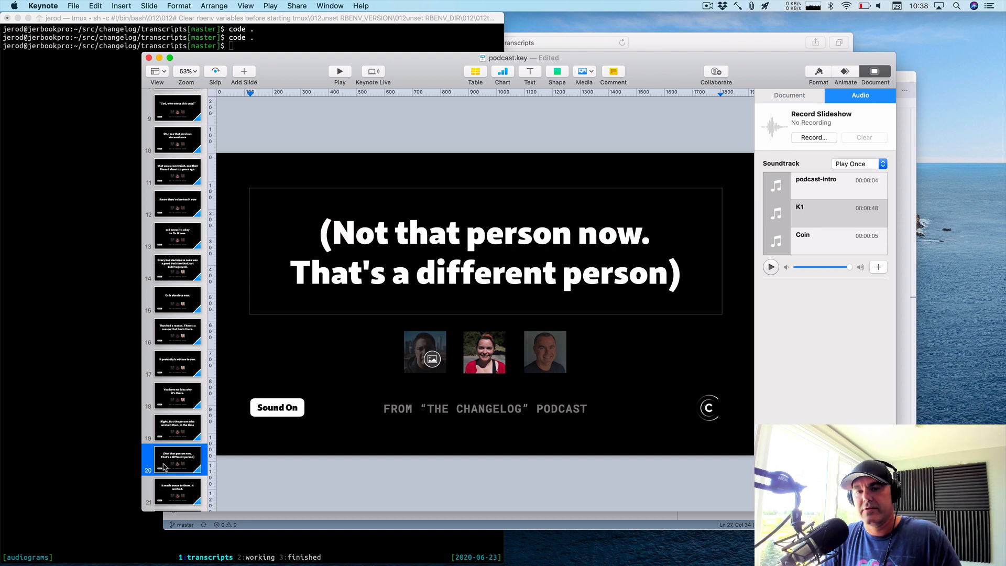
left_click(177, 491)
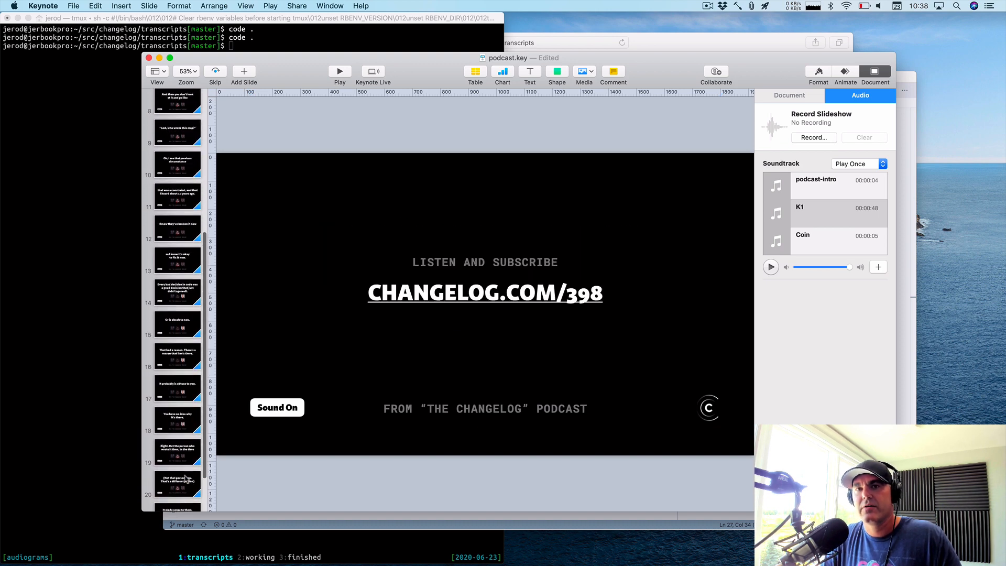
left_click(176, 105)
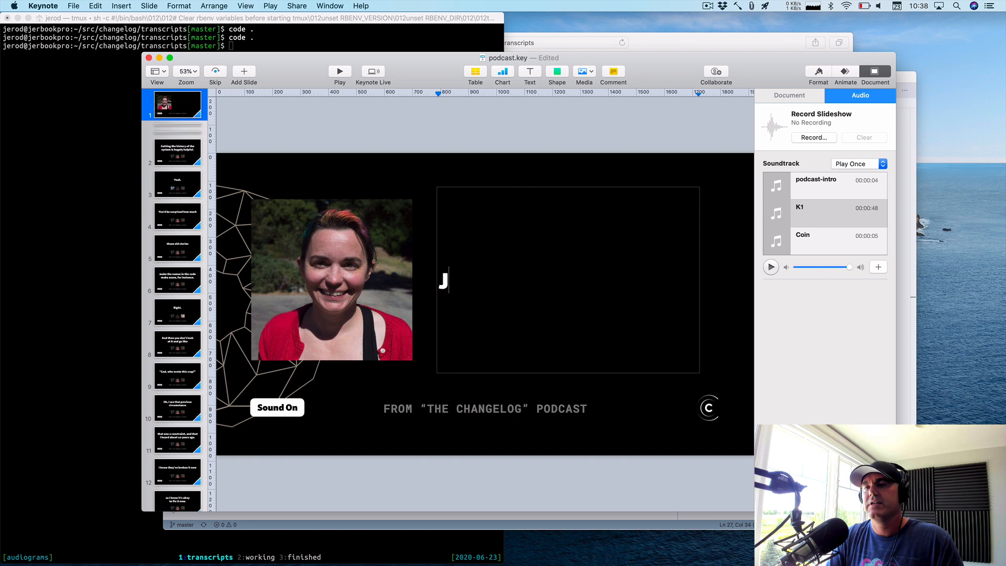
Finish the title heading as 'Jessica Kerr on the importance of knowing software's history…'.
type("essica Kerr on the importance of knowing software’")
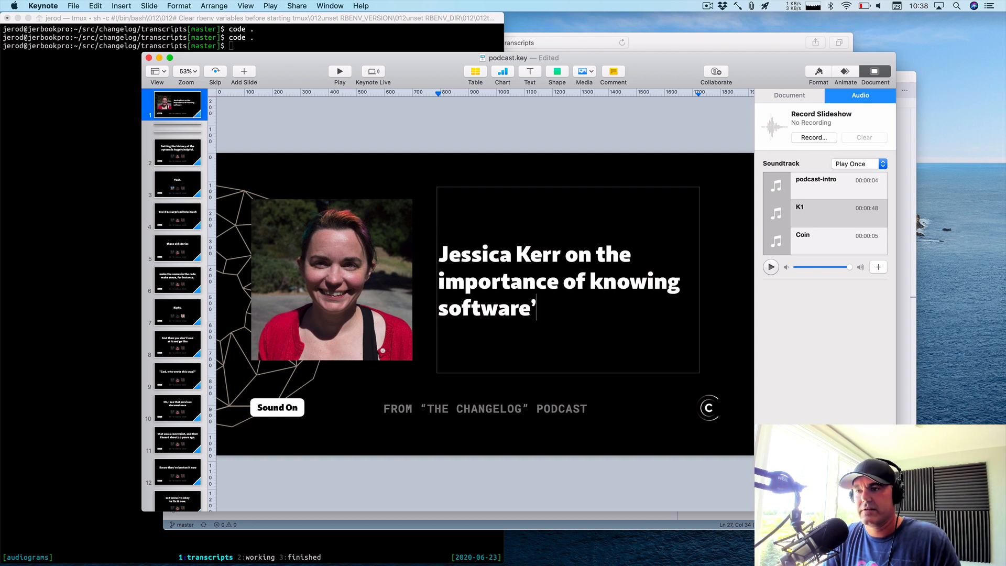
type("s history...")
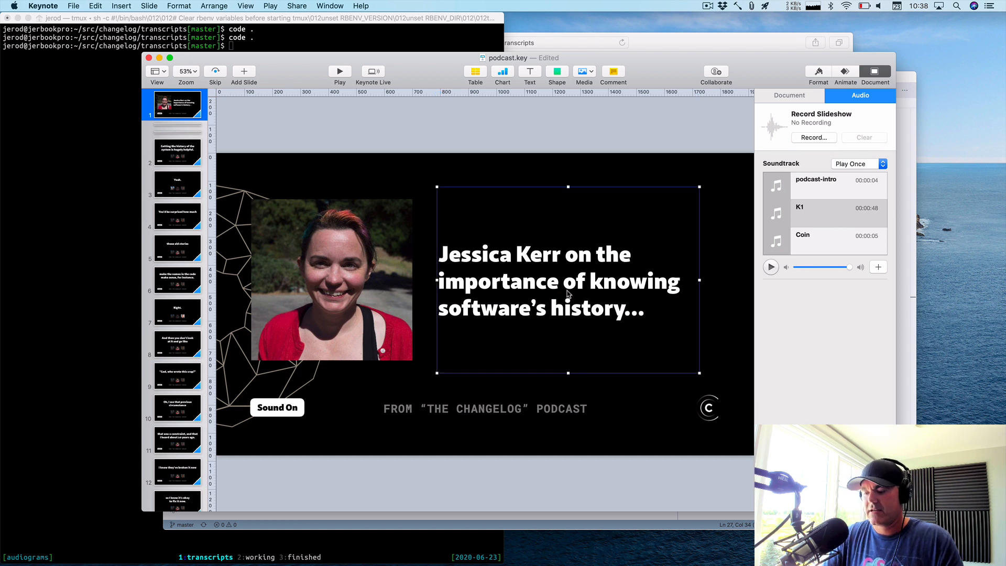
left_click(716, 298)
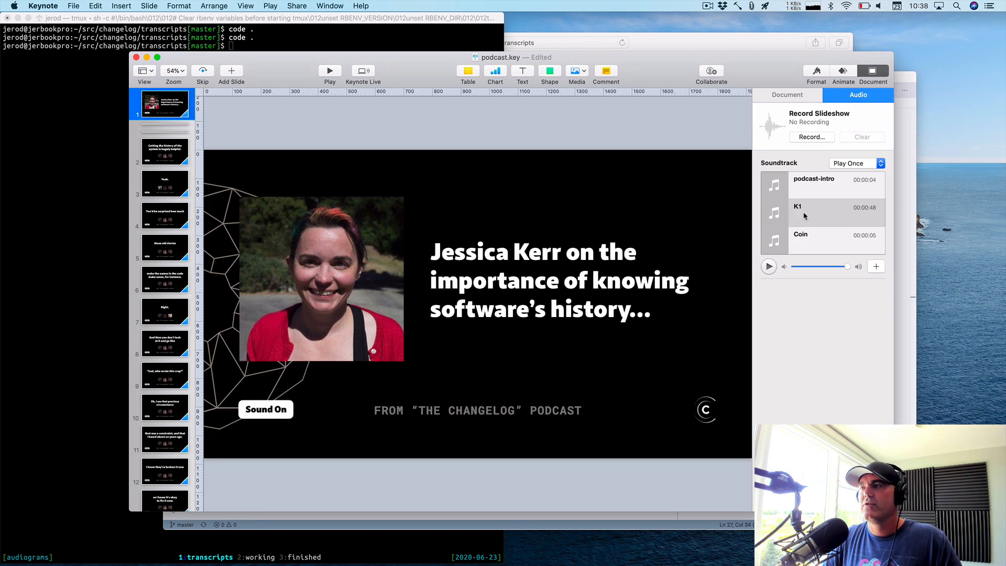
left_click(813, 185)
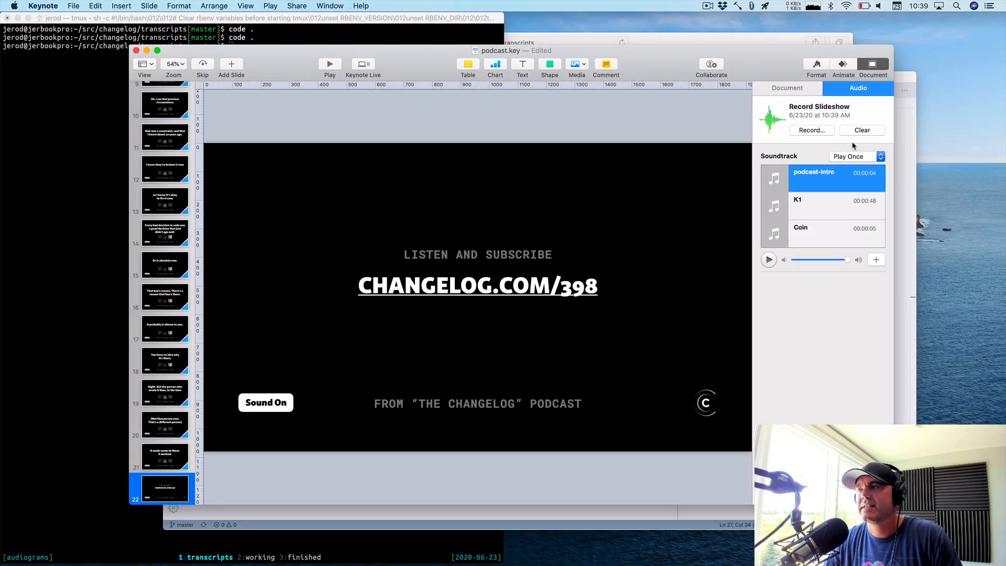
Export a movie with Slideshow Recording playback at 1080p resolution and proceed to saving.
left_click(73, 6)
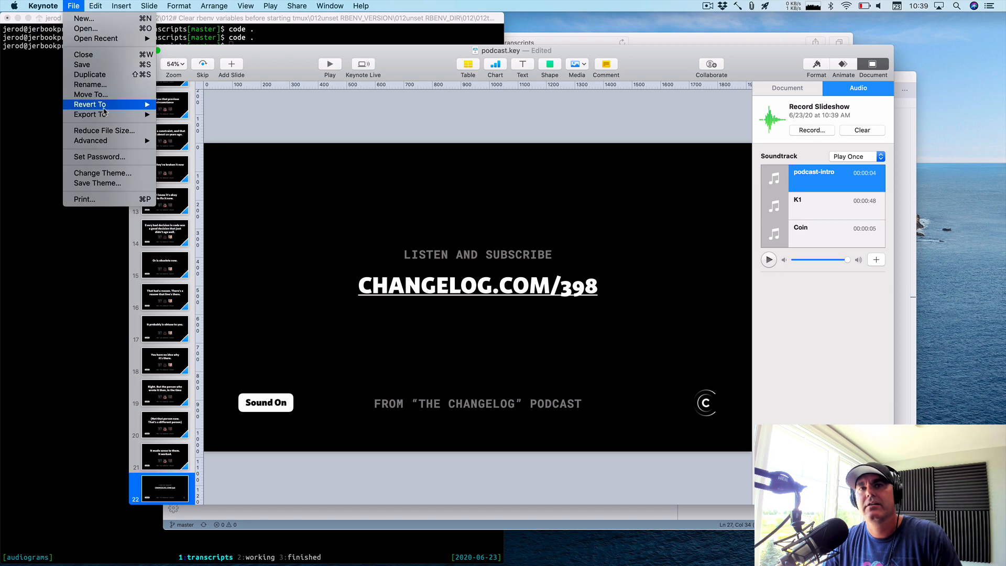
left_click(89, 114)
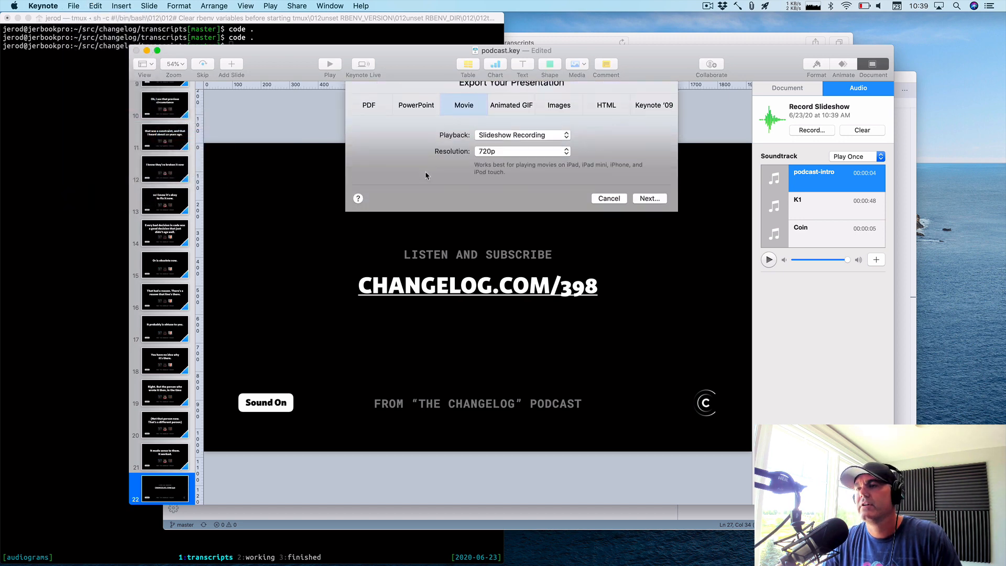
left_click(521, 151)
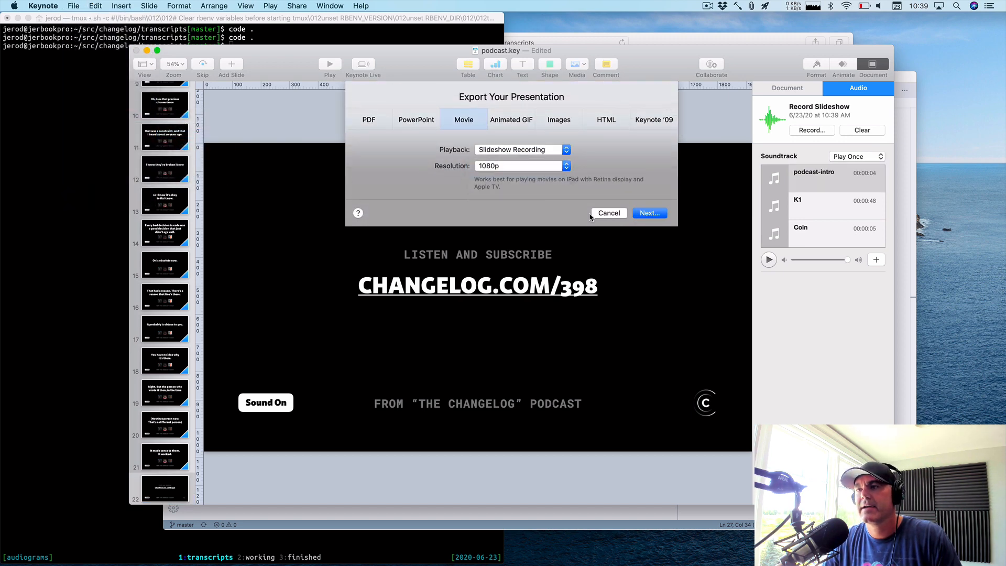
left_click(607, 212)
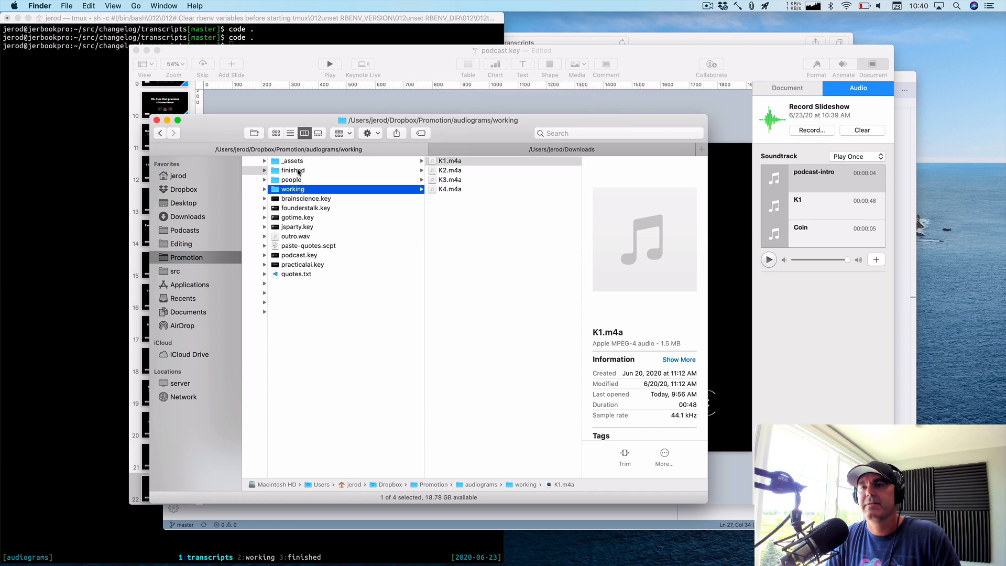
Open the finished folder to reveal podcast-jessica-software-history.m4v.
left_click(294, 170)
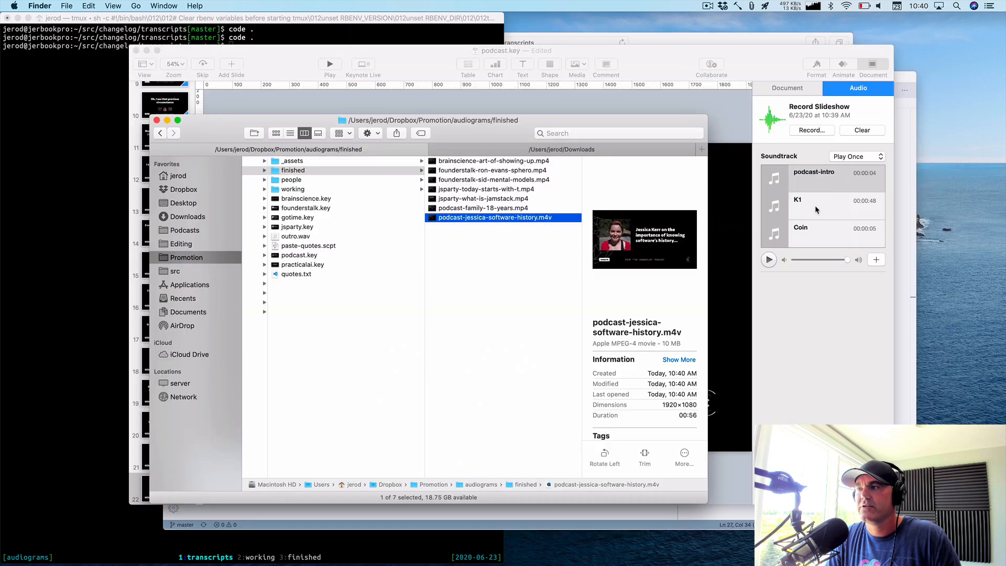
Clear the slideshow recording, then open the working folder of audio clips in Finder.
left_click(861, 129)
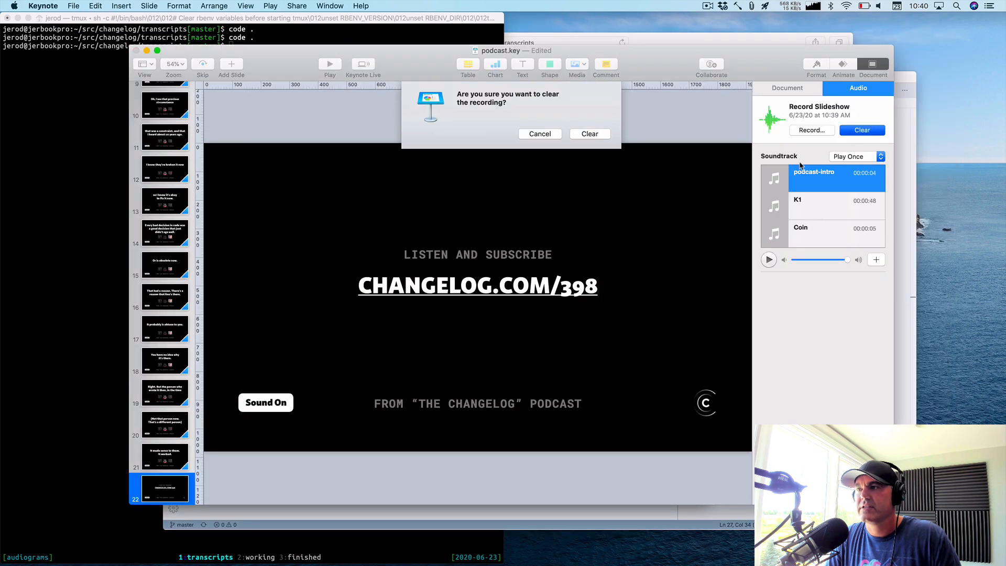
left_click(589, 133)
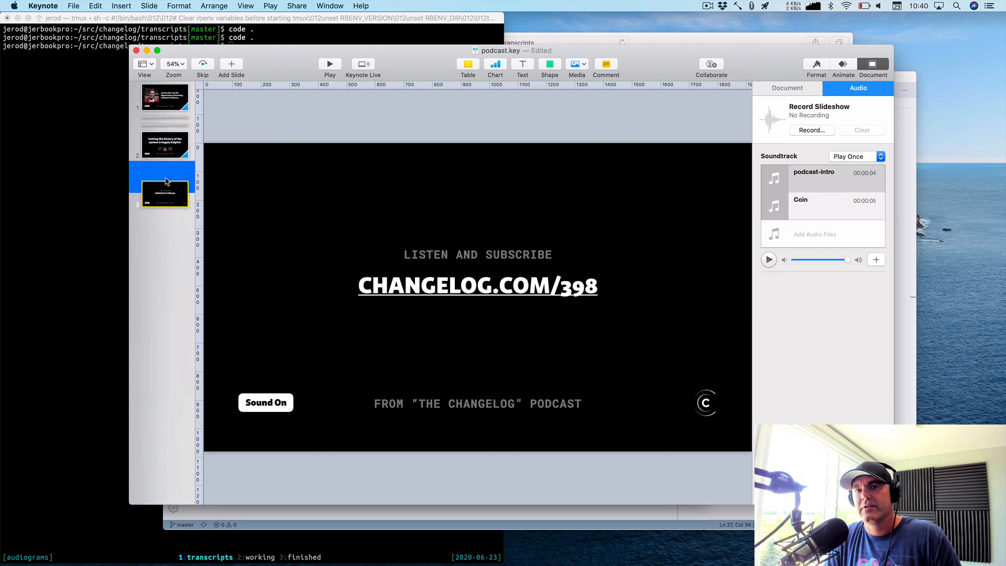
left_click(163, 145)
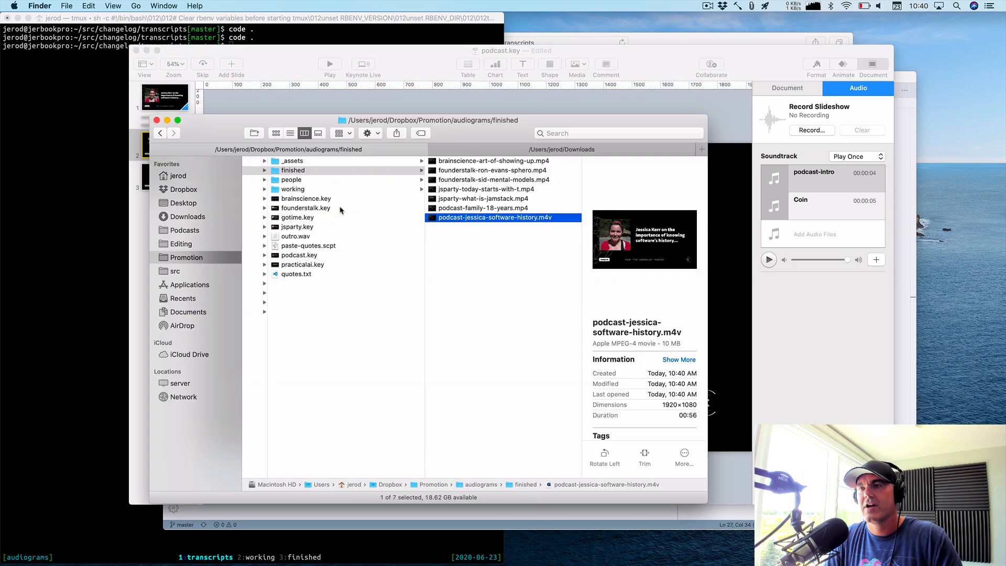
left_click(292, 189)
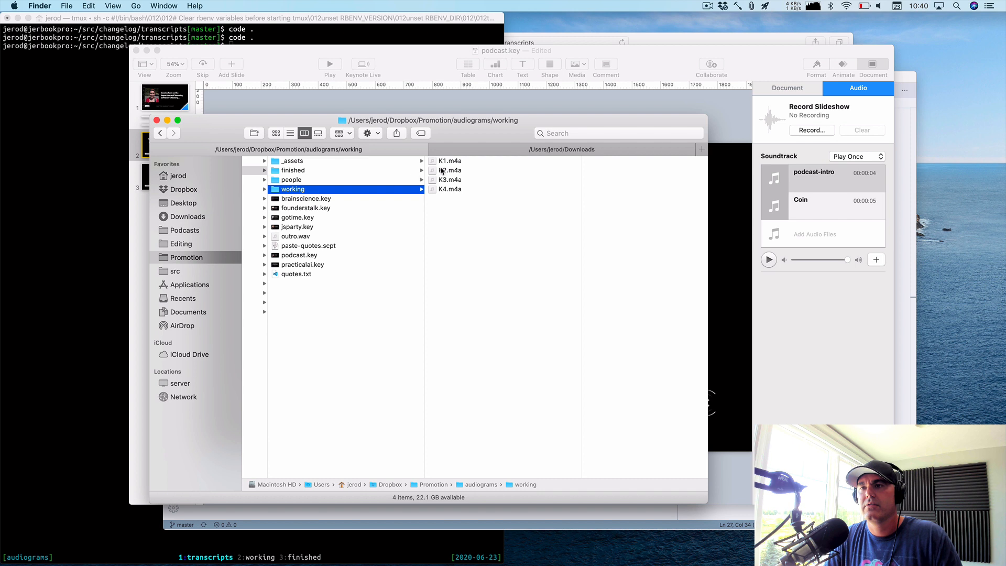